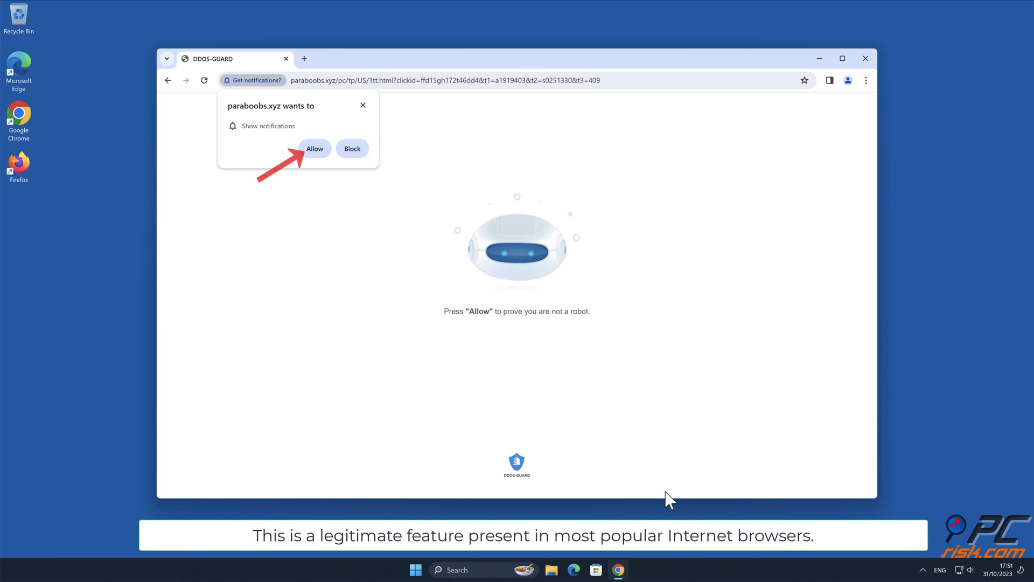
mouse_move(945, 170)
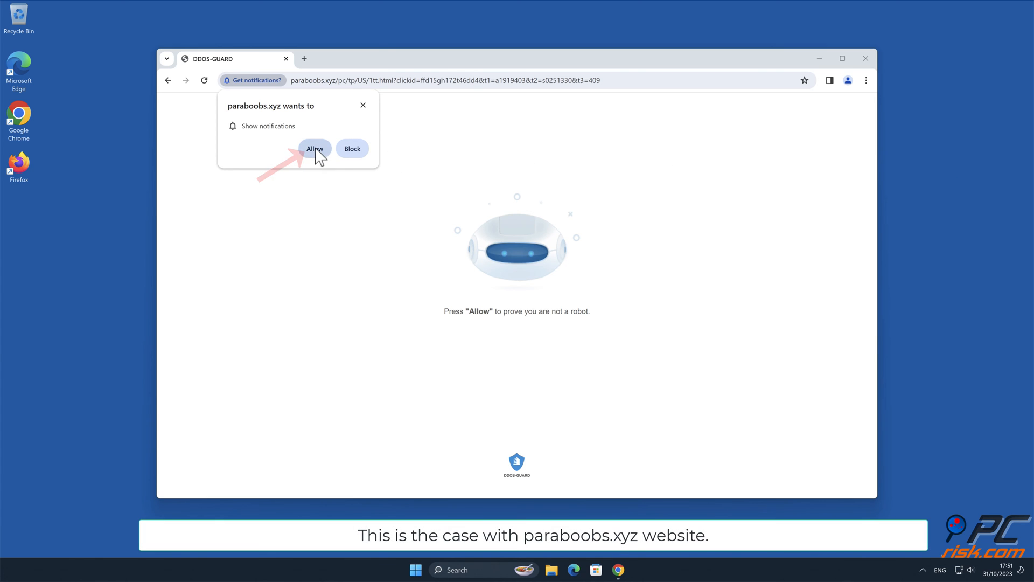
Allow paraboobs.xyz to show notifications from its permission prompt.
click(316, 149)
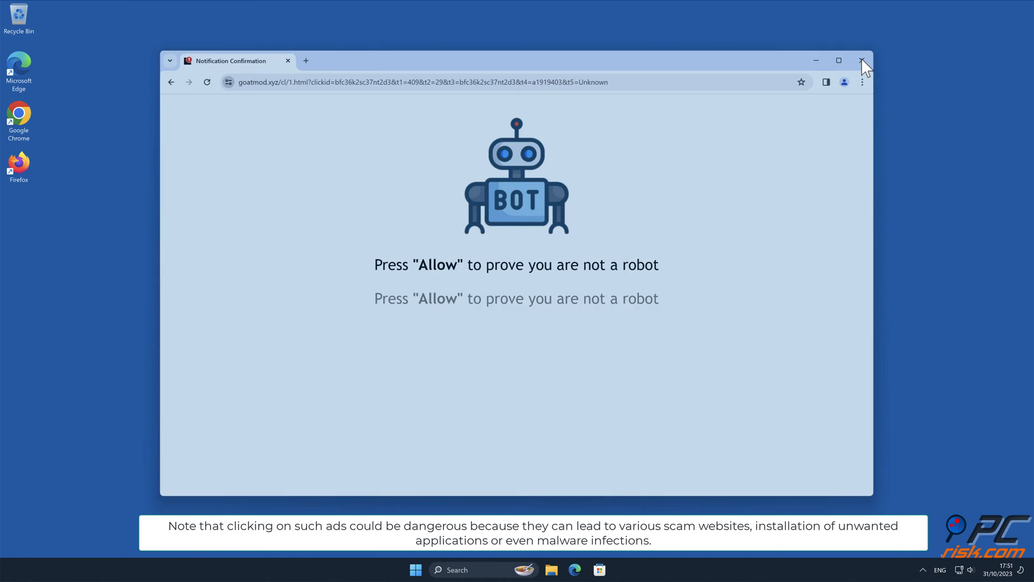
Close the Chrome window showing the goatmod.xyz robot-check page.
click(863, 60)
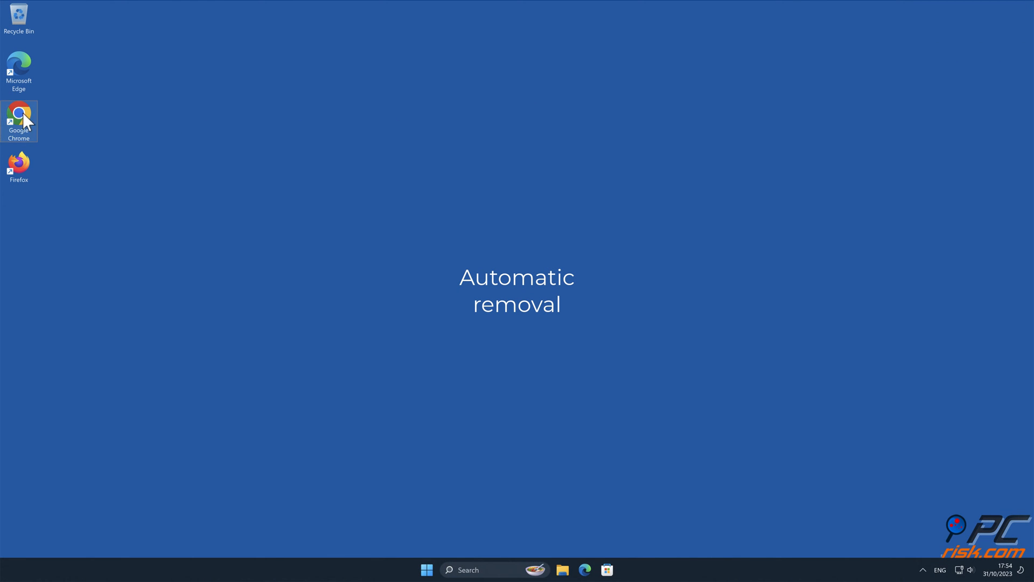
Download Combo Cleaner from combocleaner.com in Chrome and run its installer with admin approval.
double_click(18, 113)
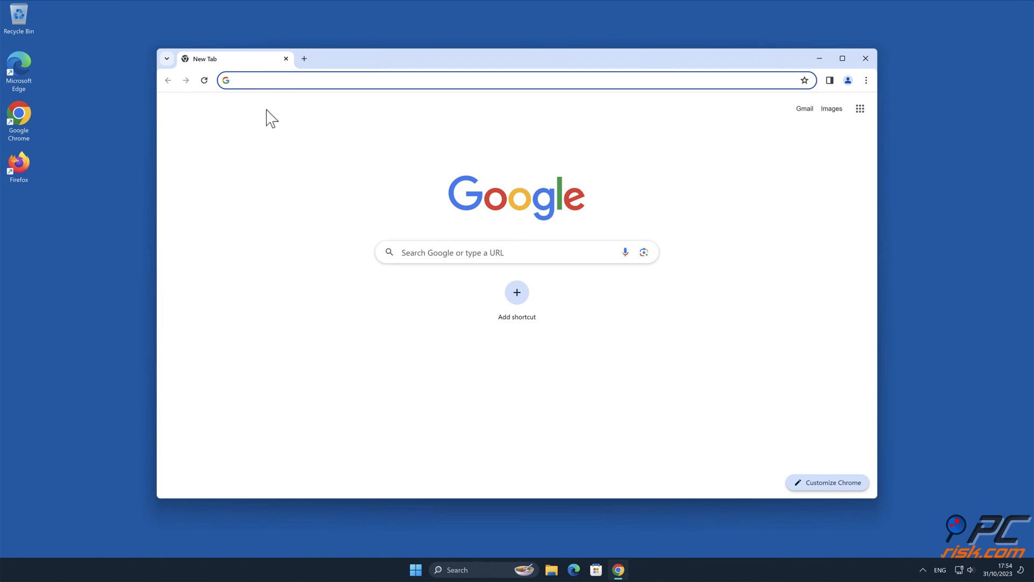
text(www.combocl)
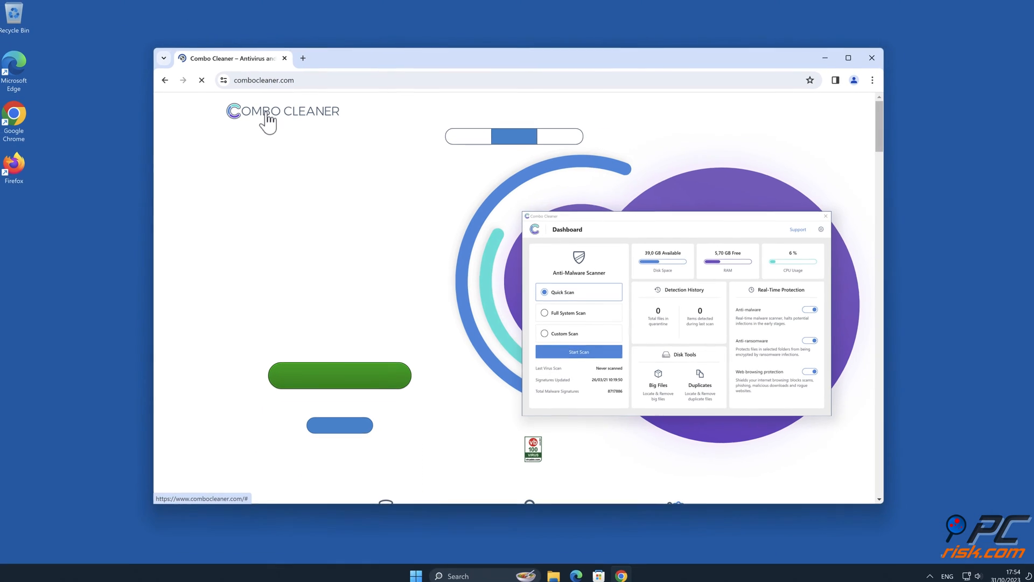
click(340, 372)
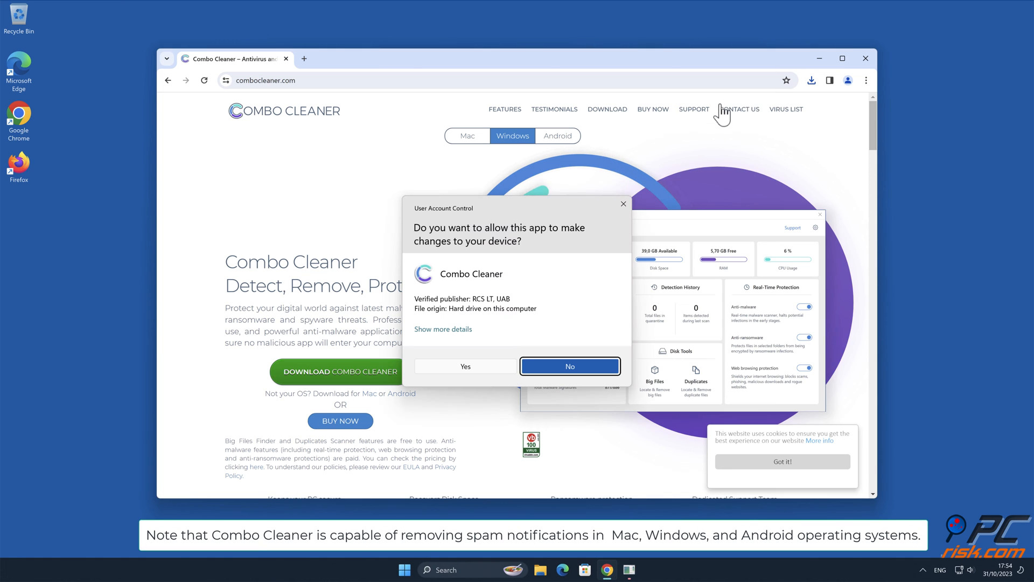
click(465, 366)
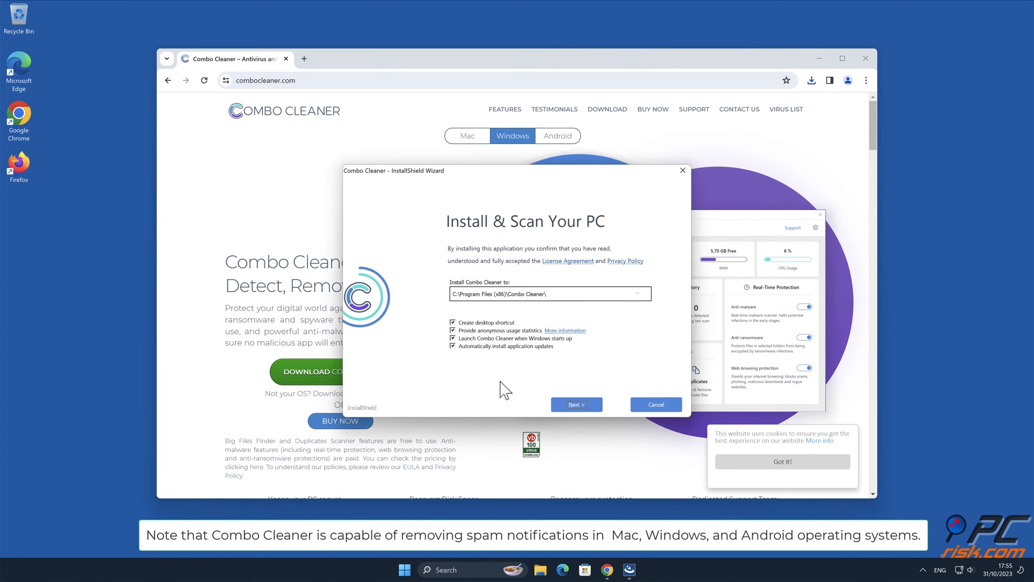
click(576, 404)
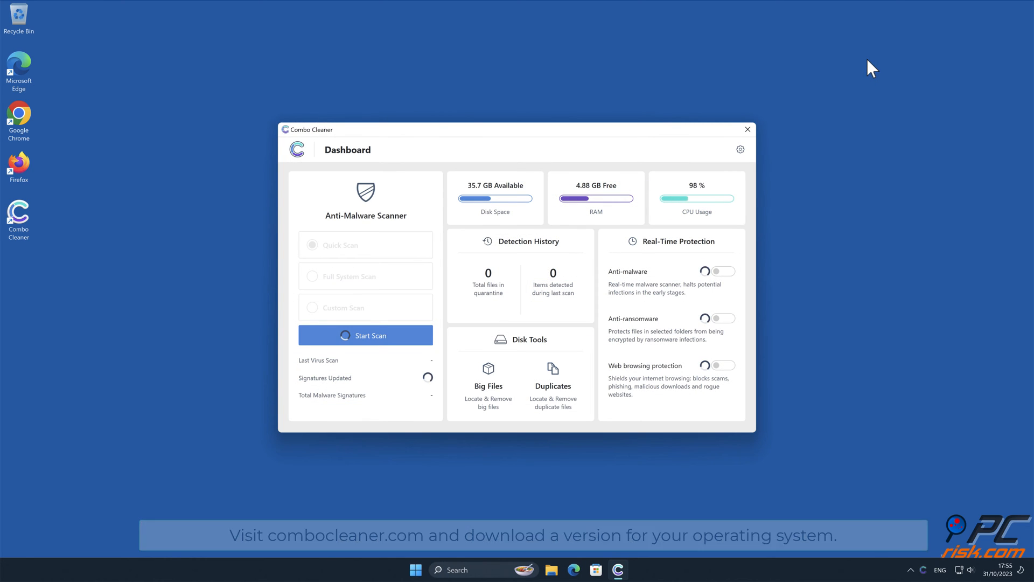
Run a quick scan, dismiss the license message and move the paraboobs.xyz Ads threat to quarantine.
click(366, 335)
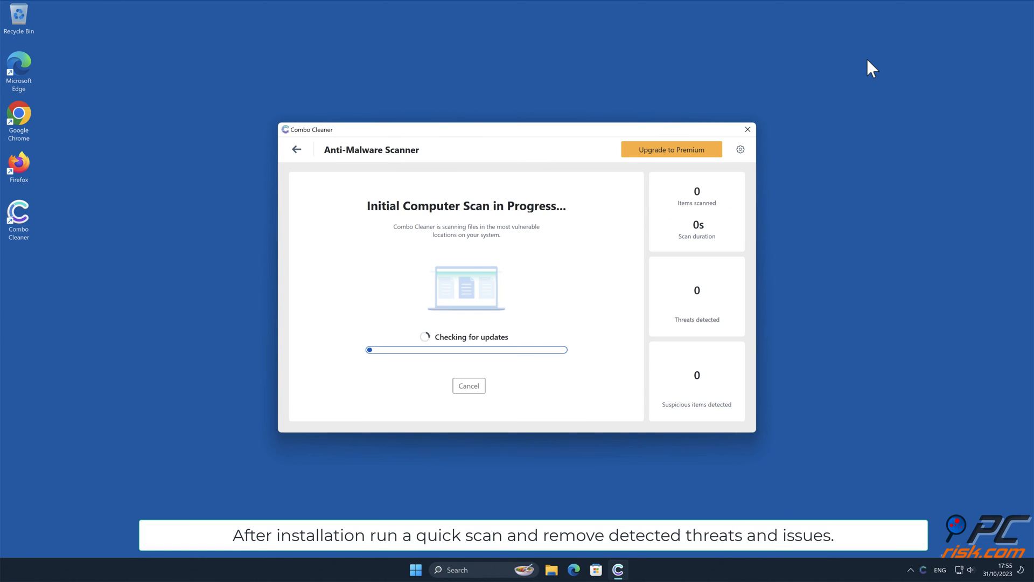
mouse_move(763, 298)
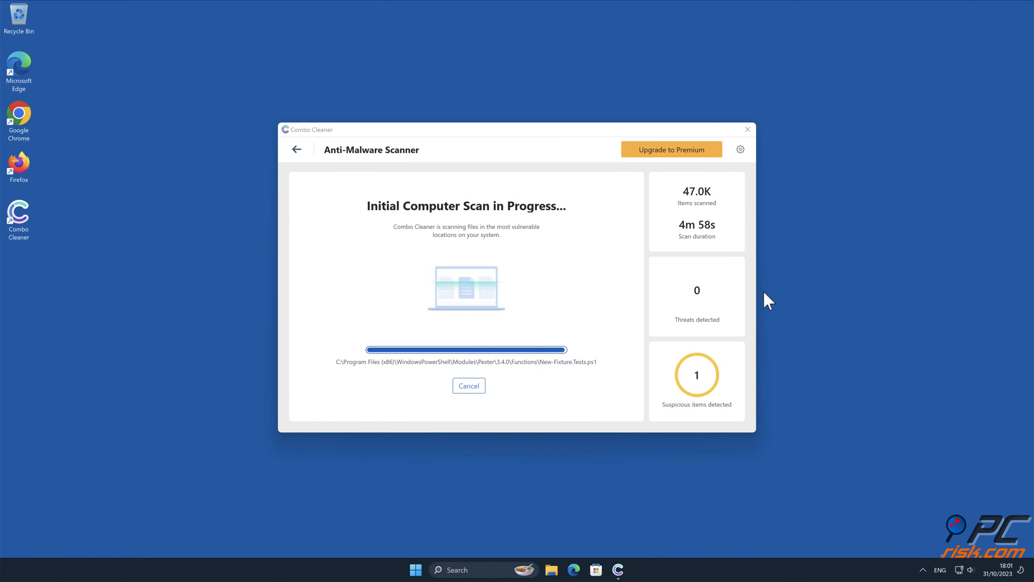
click(672, 150)
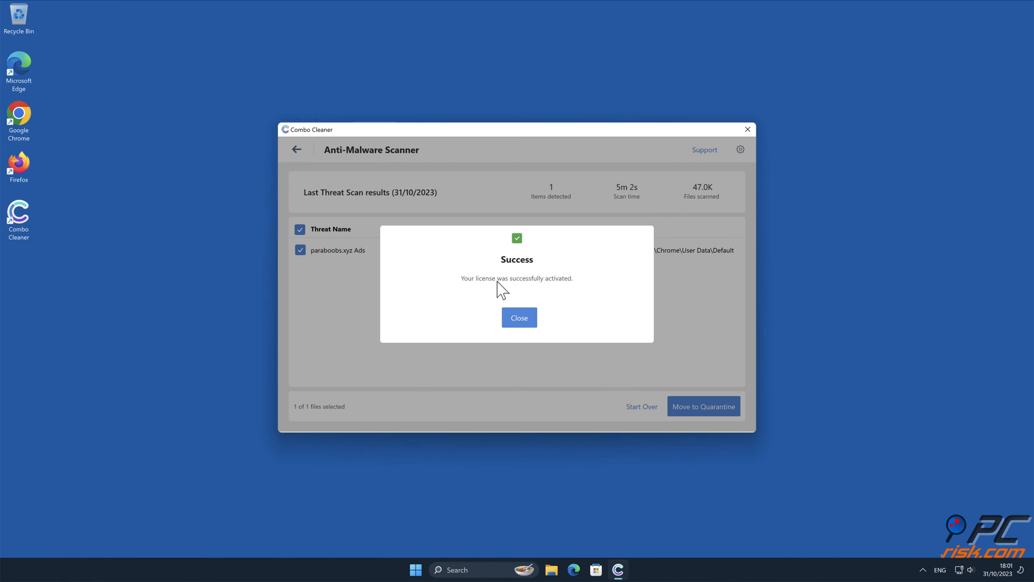
click(519, 317)
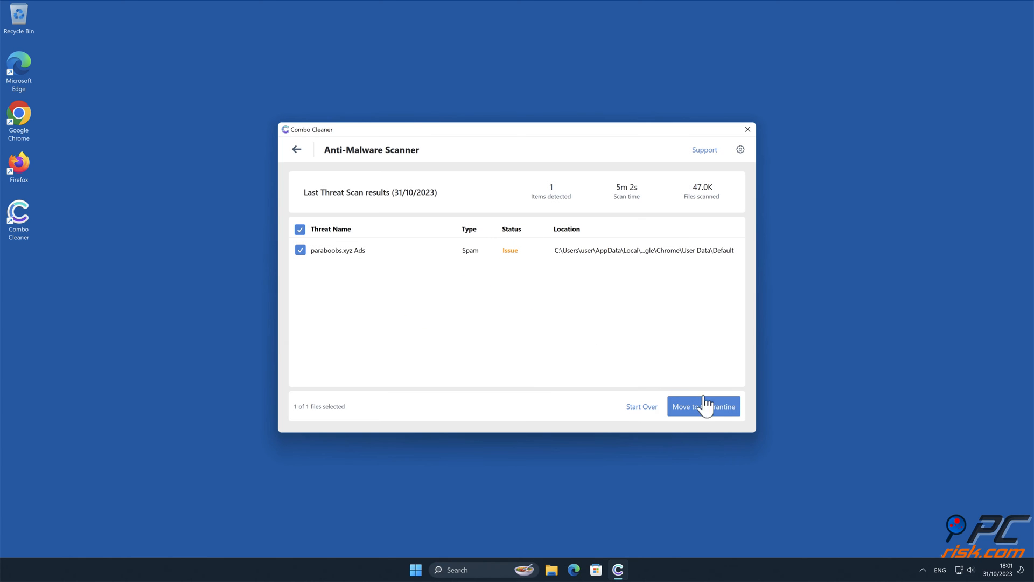
click(704, 406)
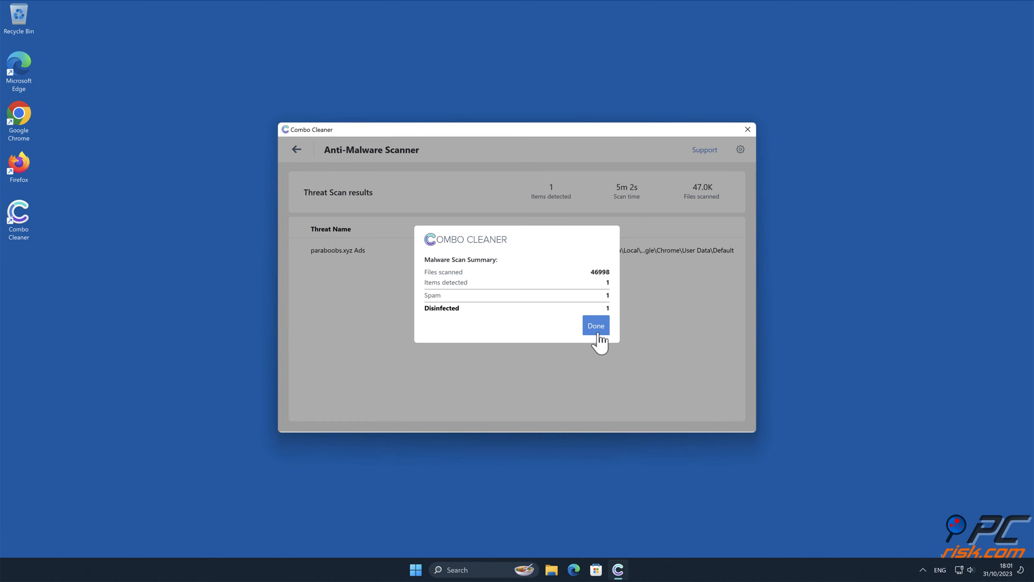
click(595, 325)
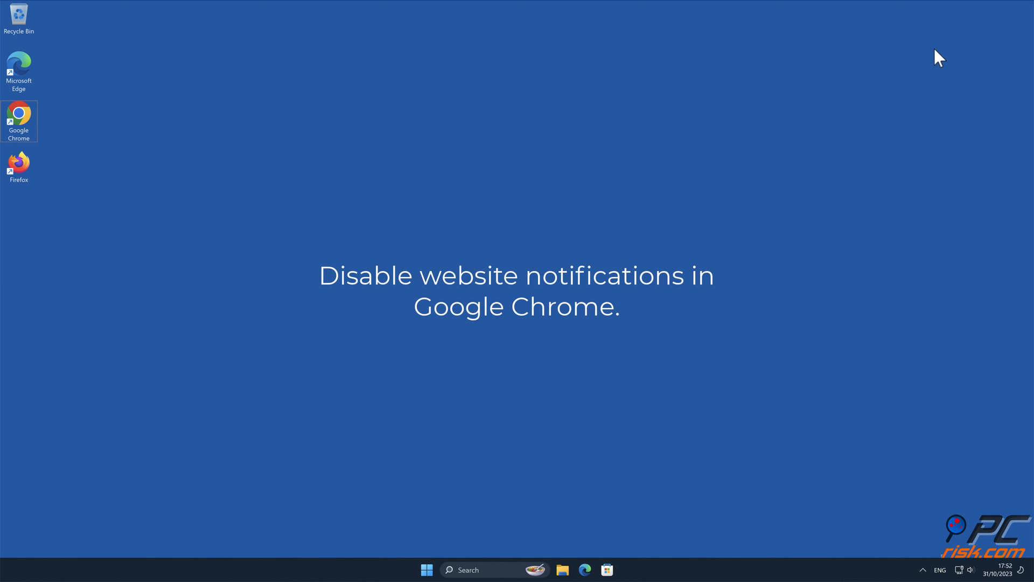
Reach Chrome's Notifications site settings via Settings > Privacy and security > Site settings.
double_click(19, 116)
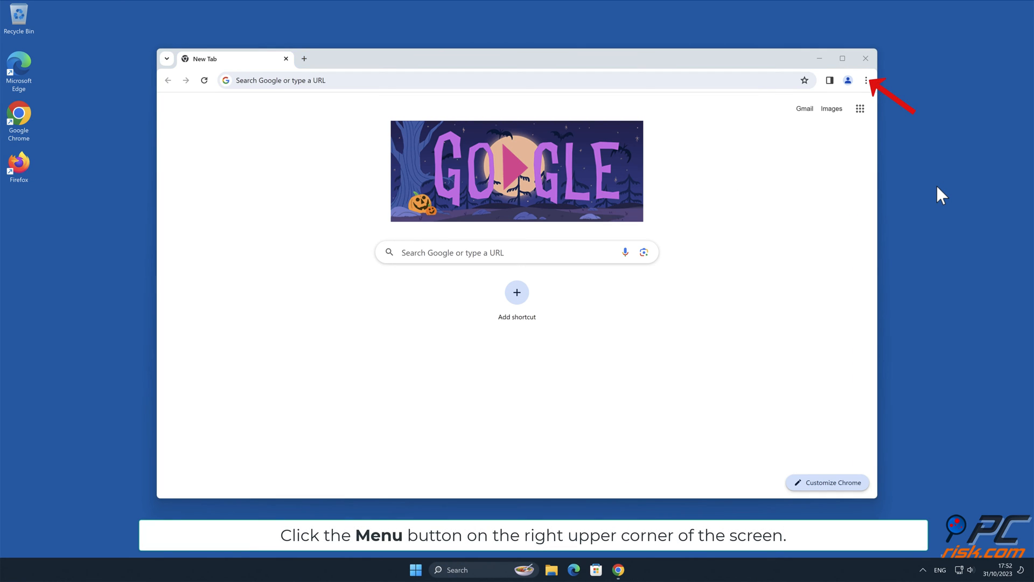
click(866, 80)
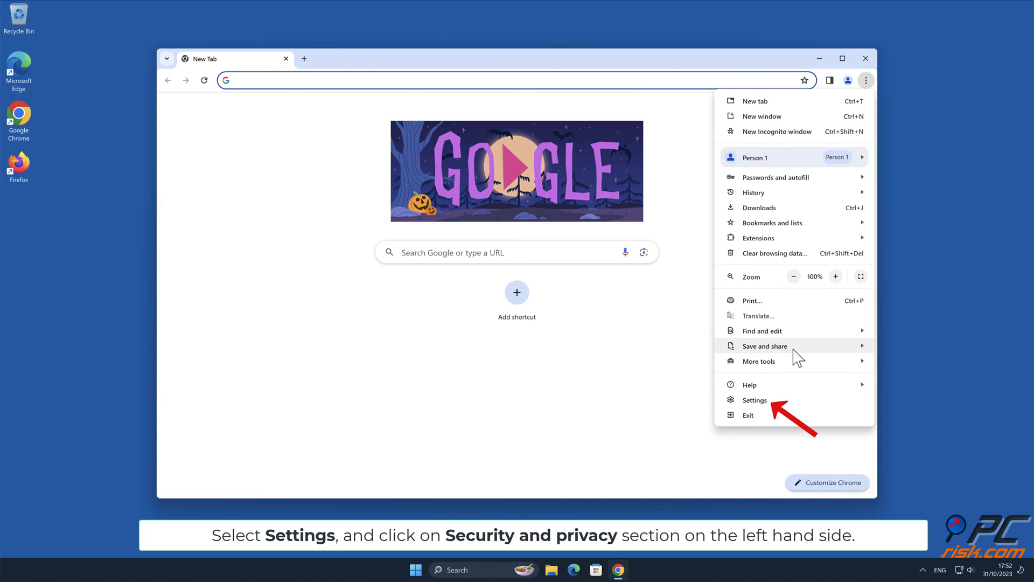
click(754, 400)
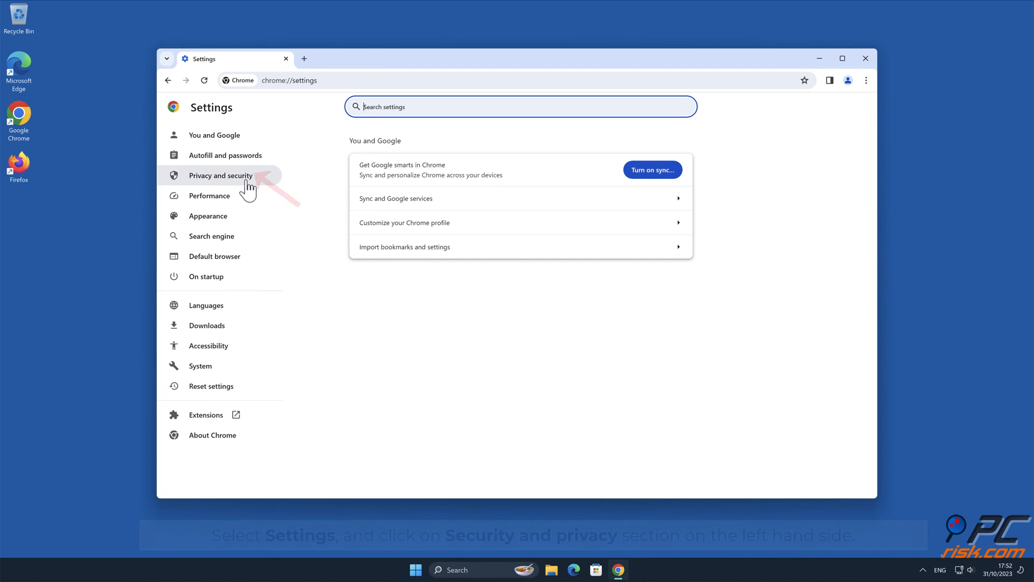
click(220, 175)
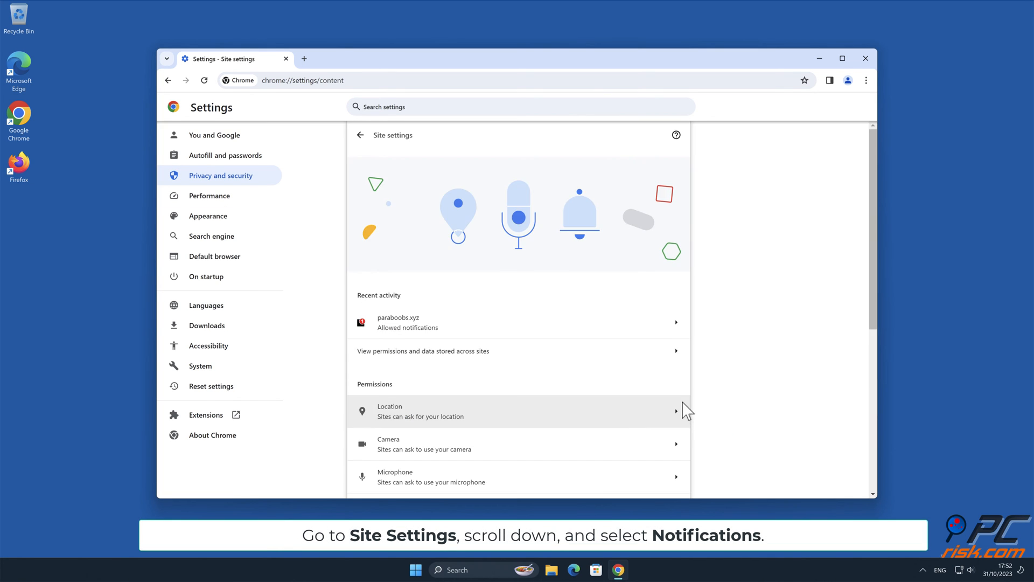
scroll(down, 3)
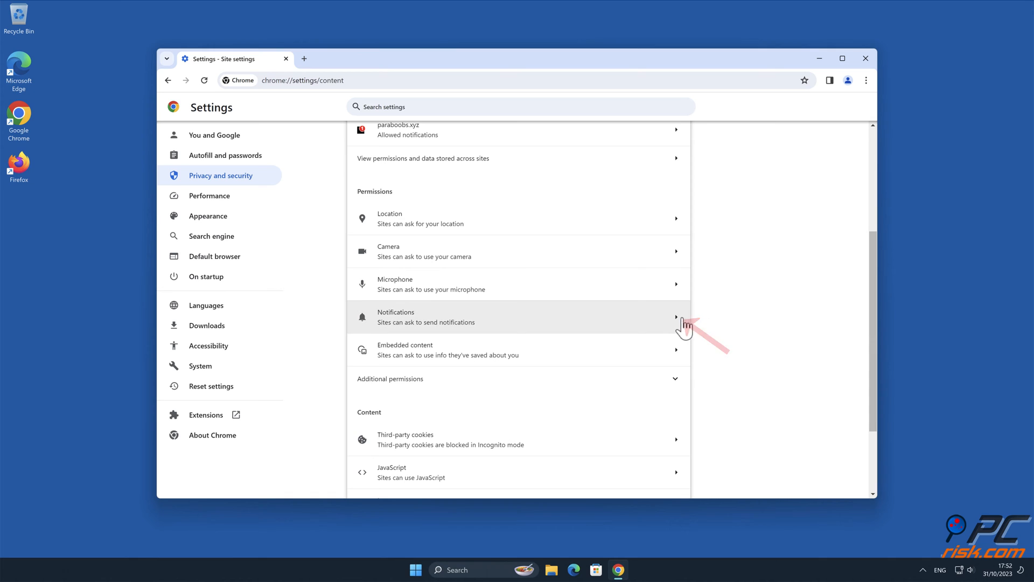
click(517, 317)
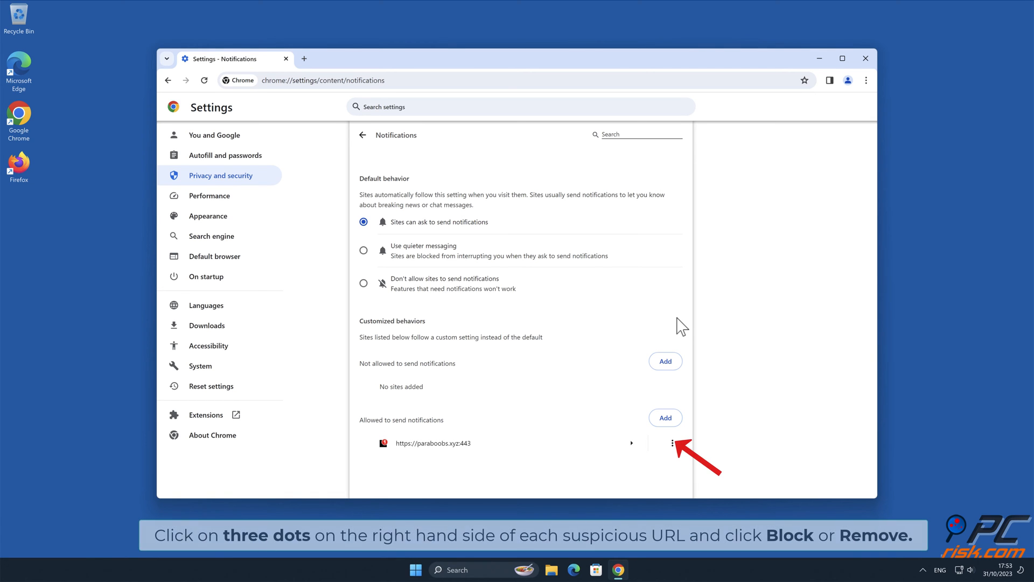
mouse_move(681, 446)
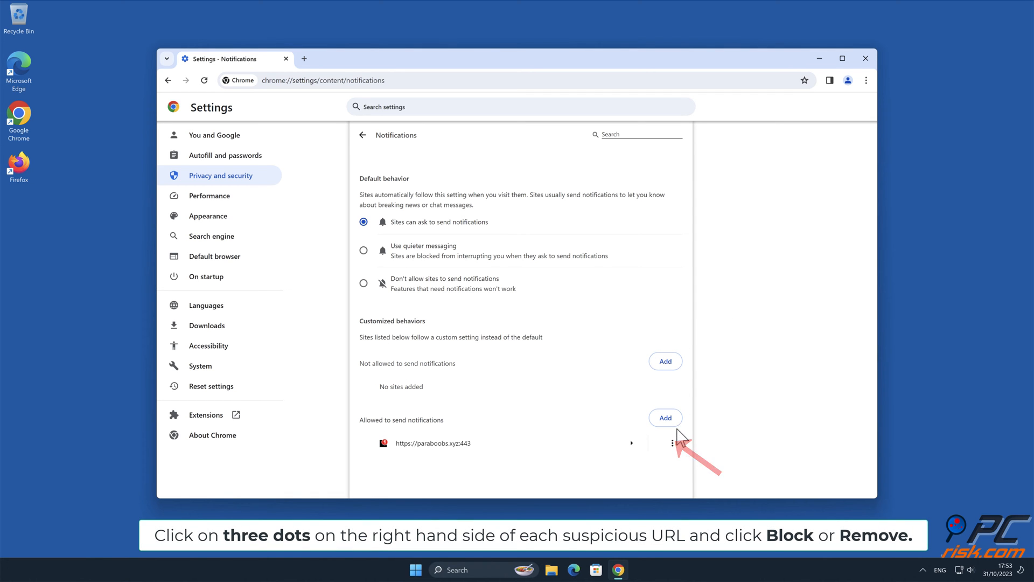
Remove paraboobs.xyz from the sites allowed to send notifications.
click(657, 442)
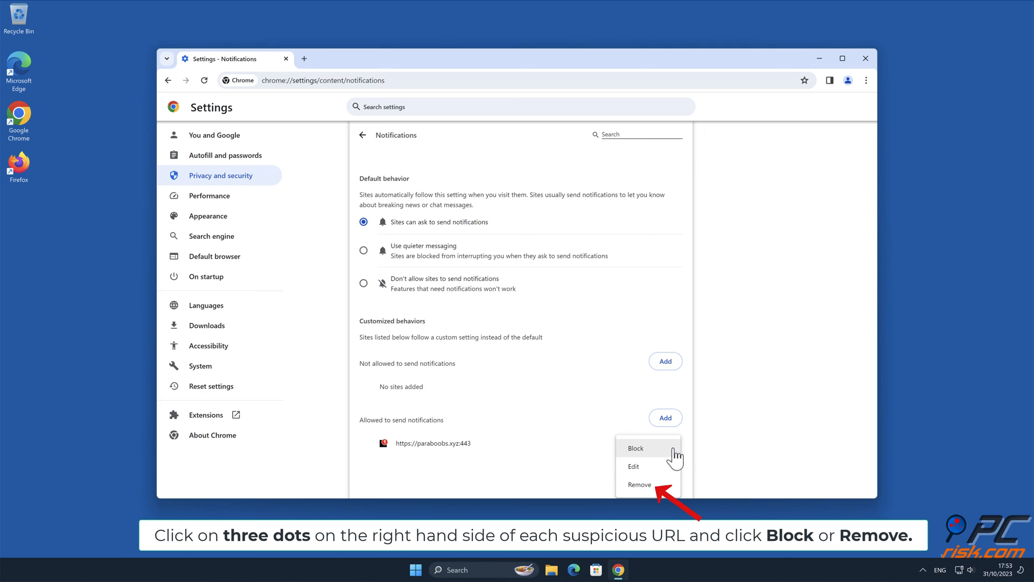
click(639, 484)
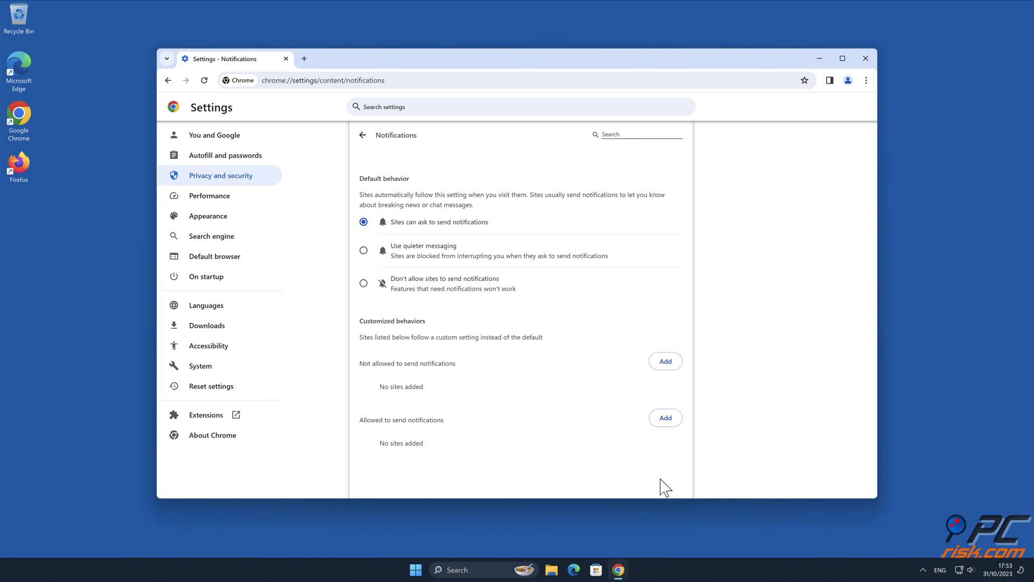
Launch Safari and show the Notifications list in Preferences > Websites.
click(866, 59)
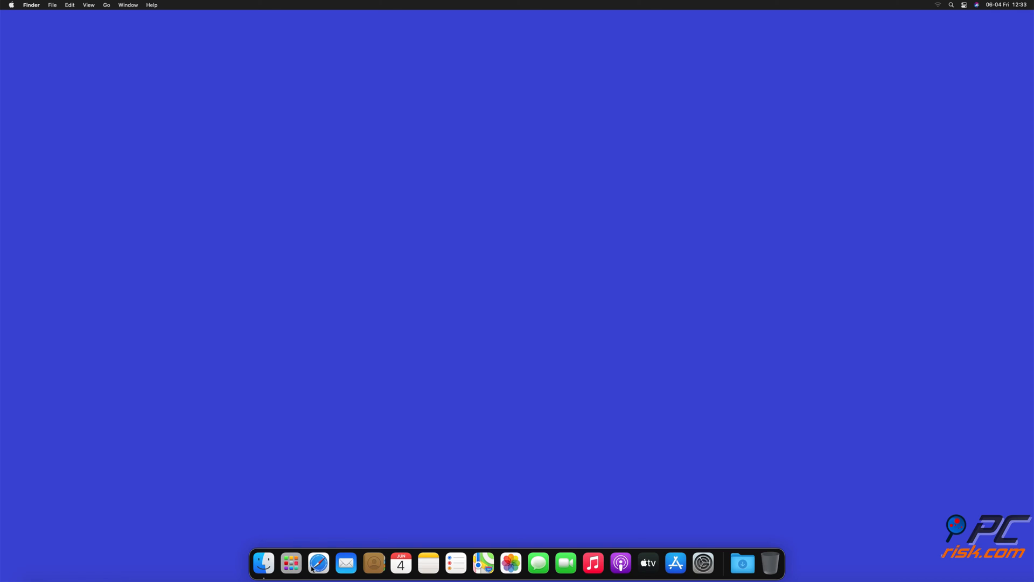
click(316, 564)
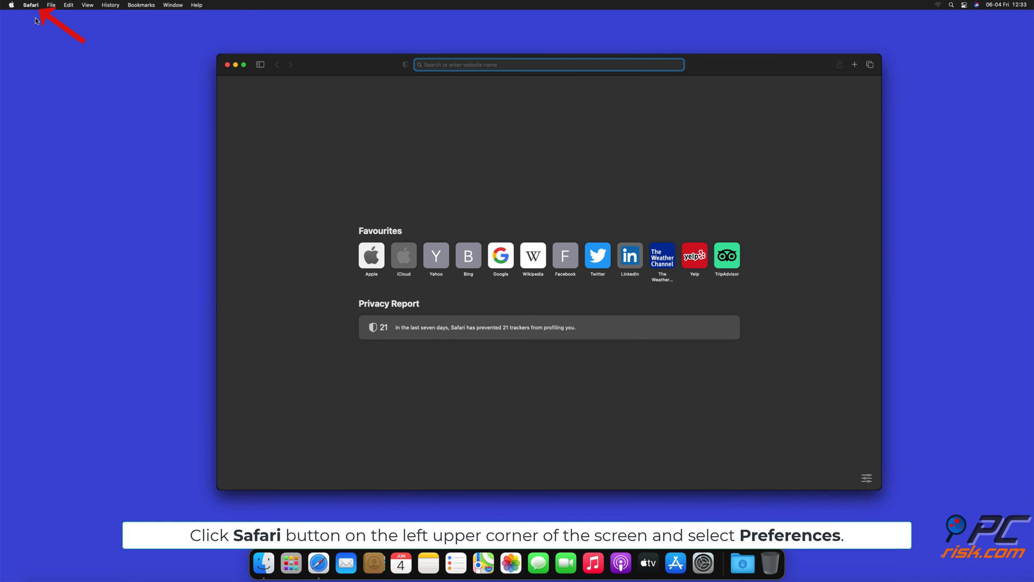
click(31, 6)
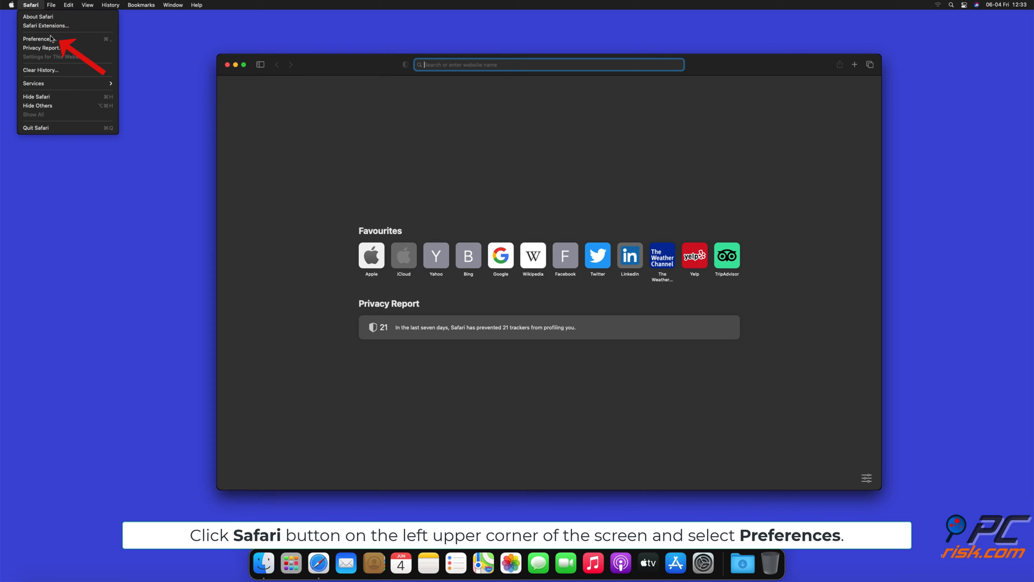
click(41, 38)
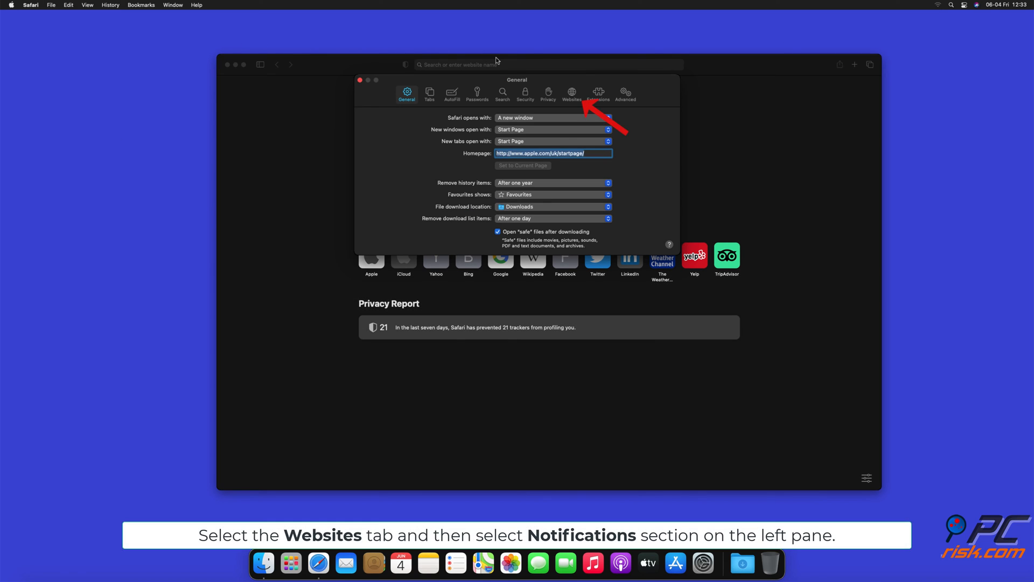
click(572, 93)
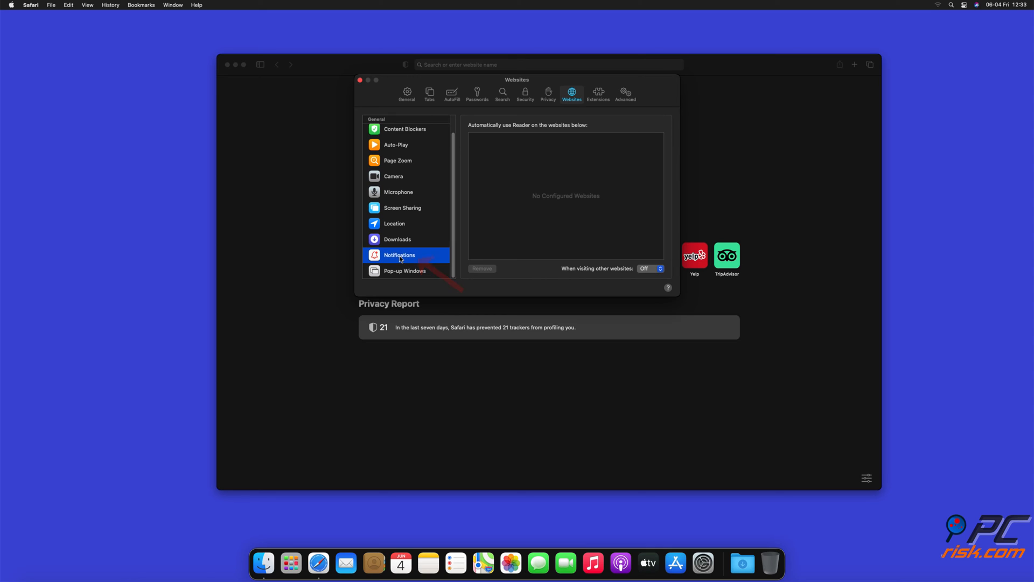
click(399, 254)
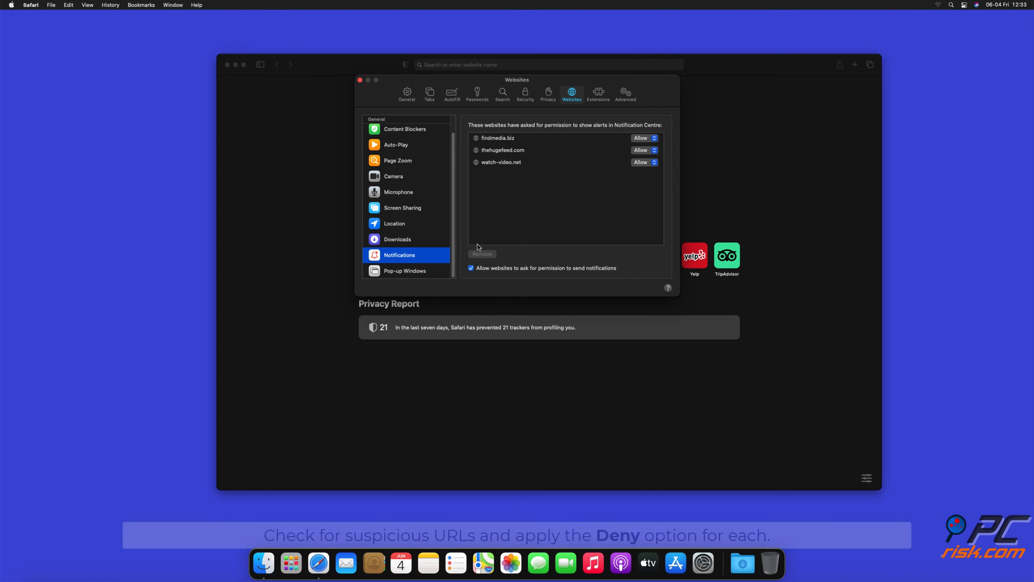
Set findmedia.biz and watch-video.net to Deny and close the preferences window.
click(644, 138)
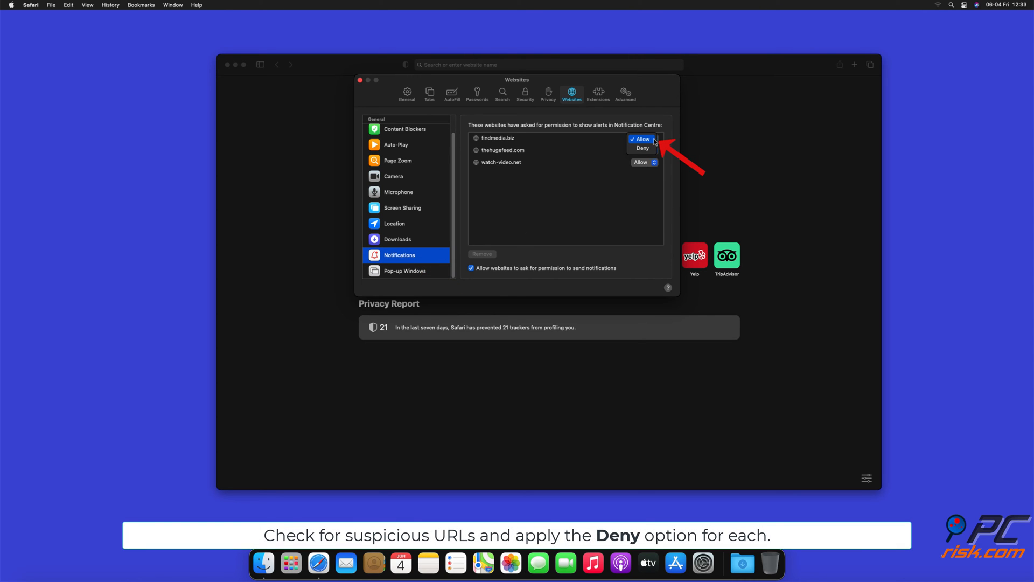
click(642, 148)
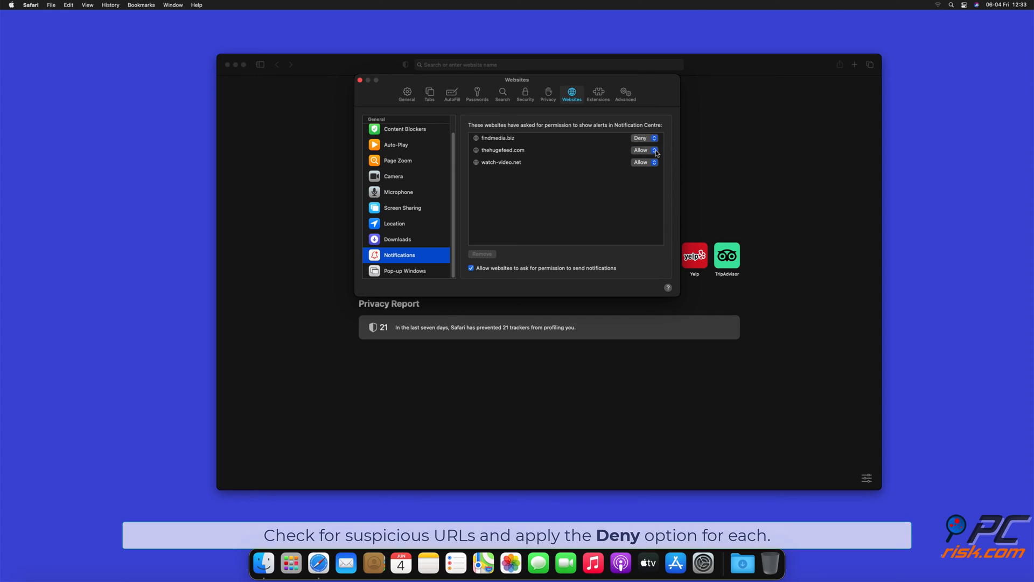
click(655, 150)
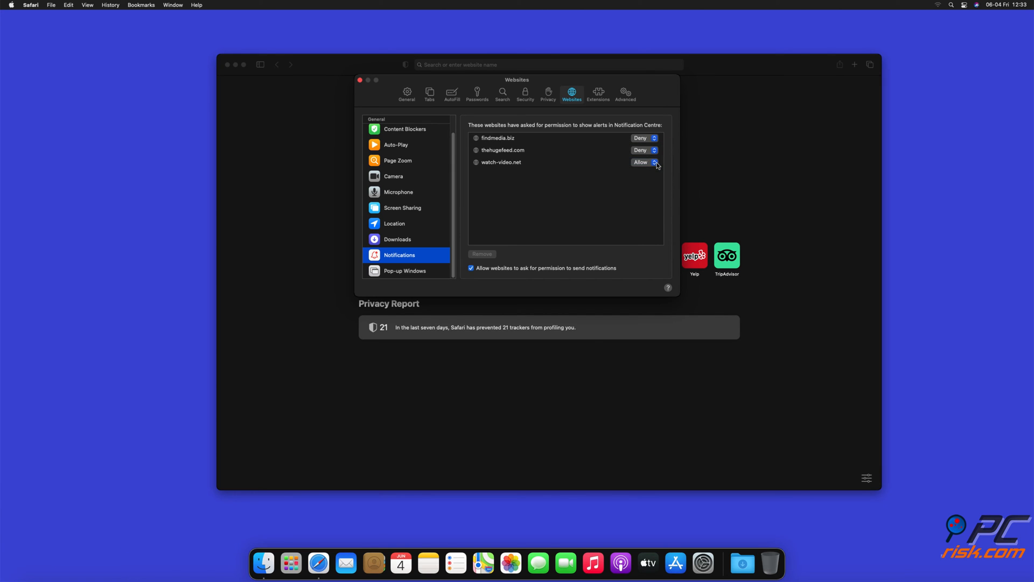
click(655, 162)
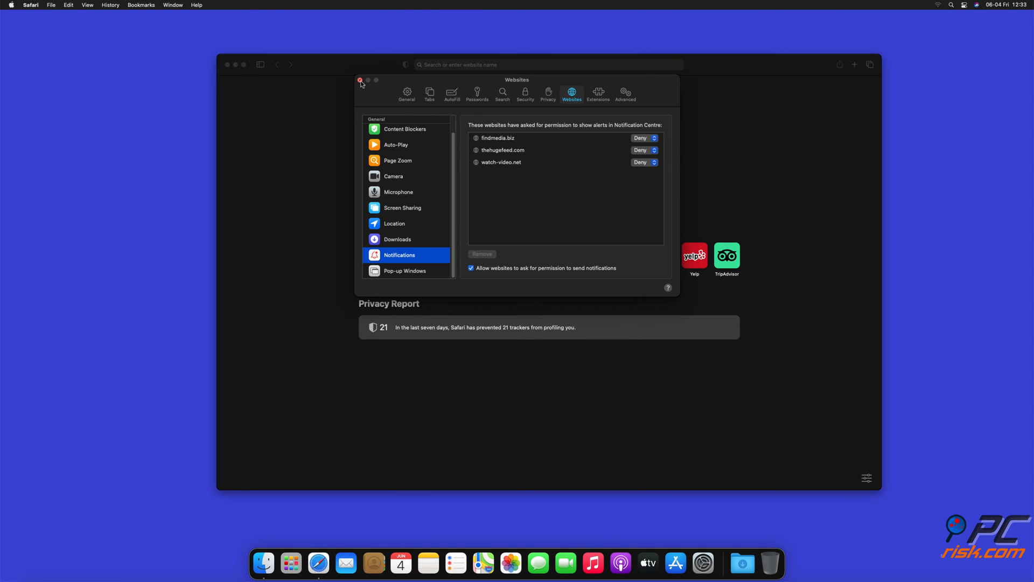
click(361, 79)
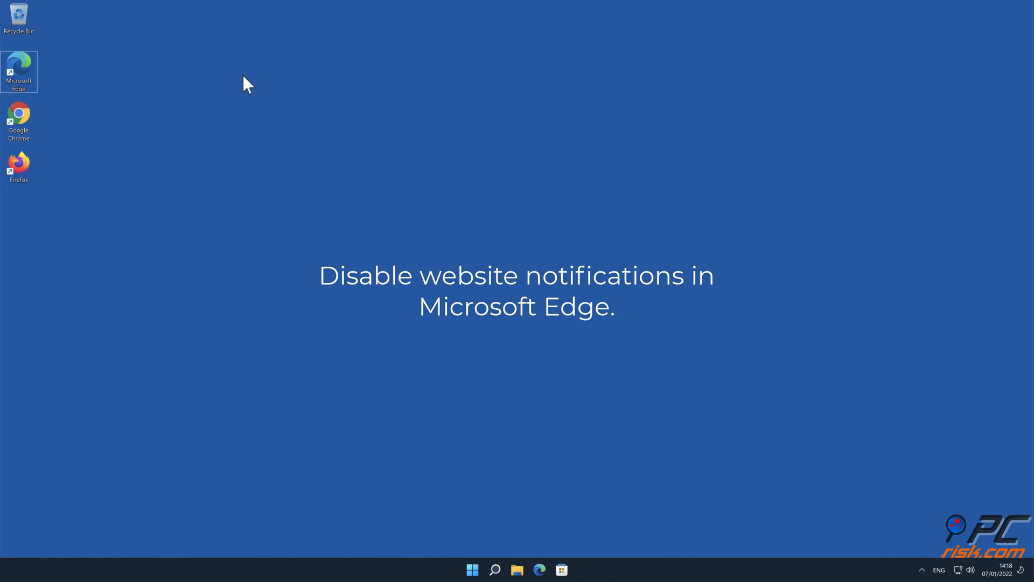
Launch Edge and reach Notifications under Settings > Cookies and site permissions.
double_click(21, 63)
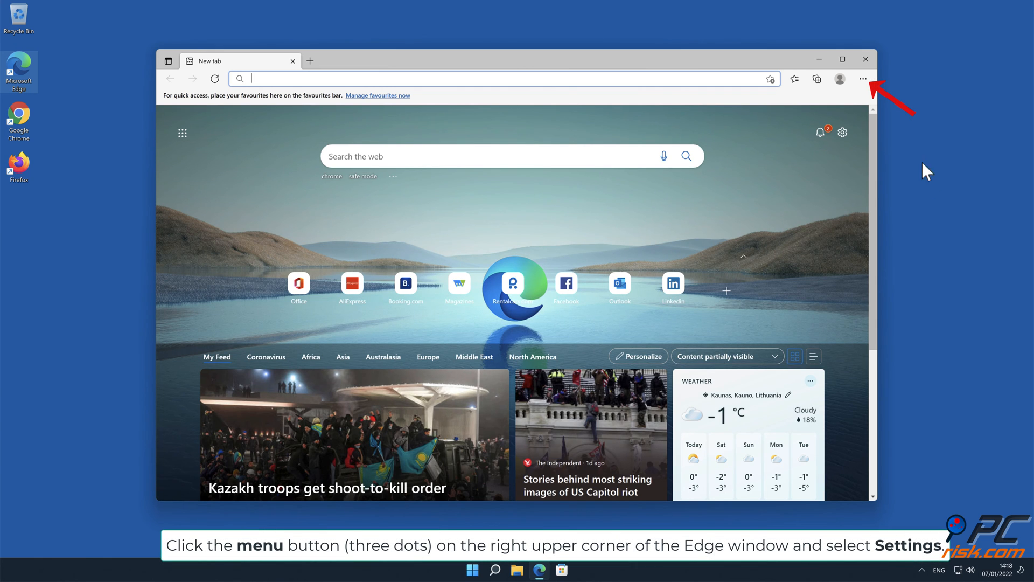
click(864, 79)
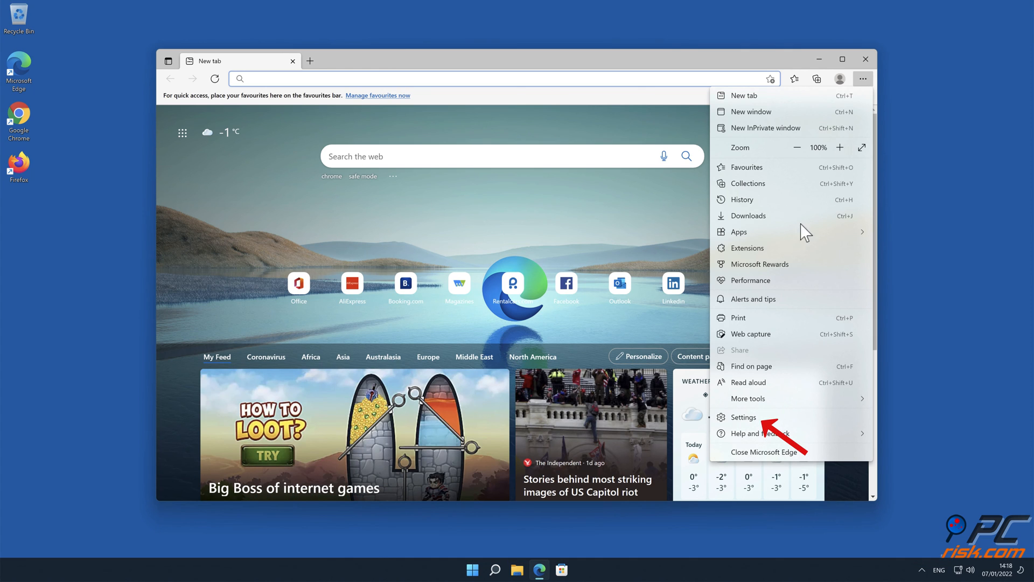
click(744, 417)
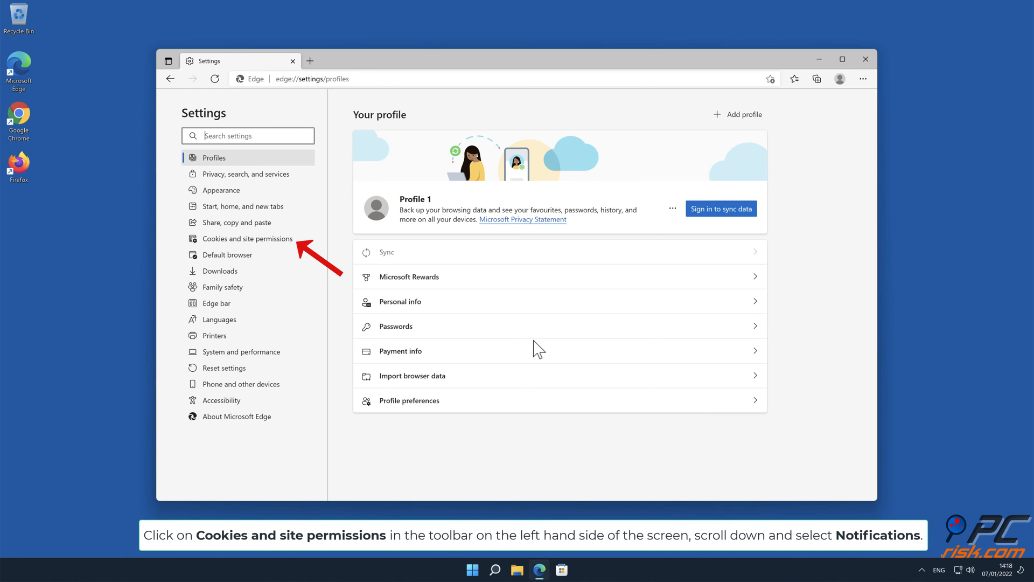
click(247, 239)
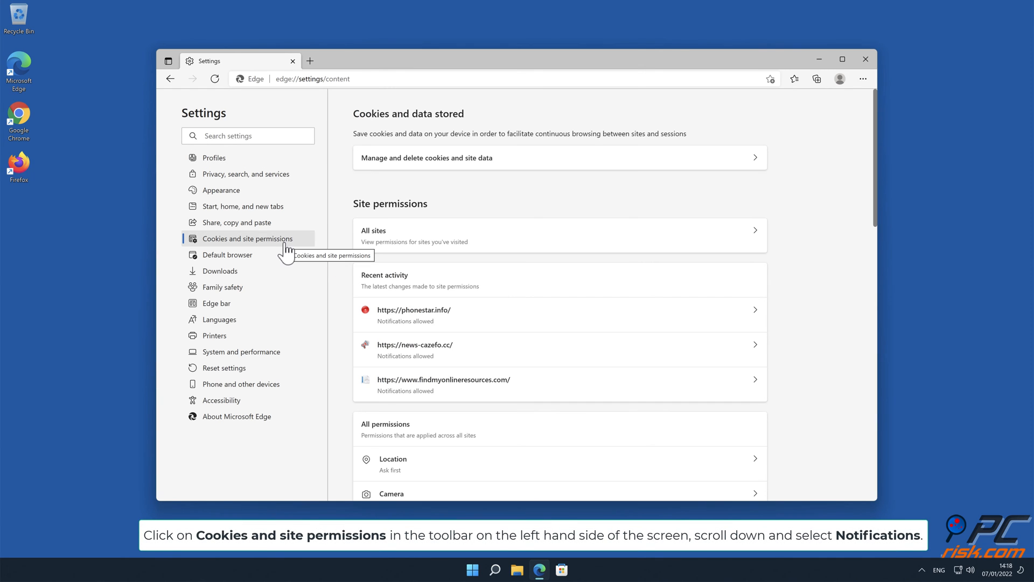
mouse_move(824, 189)
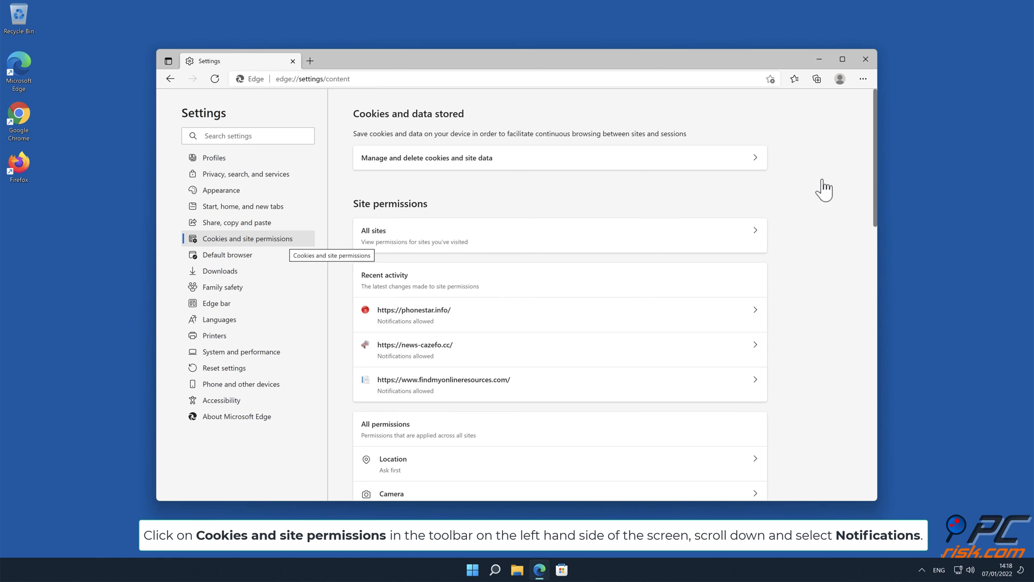
scroll(down, 3)
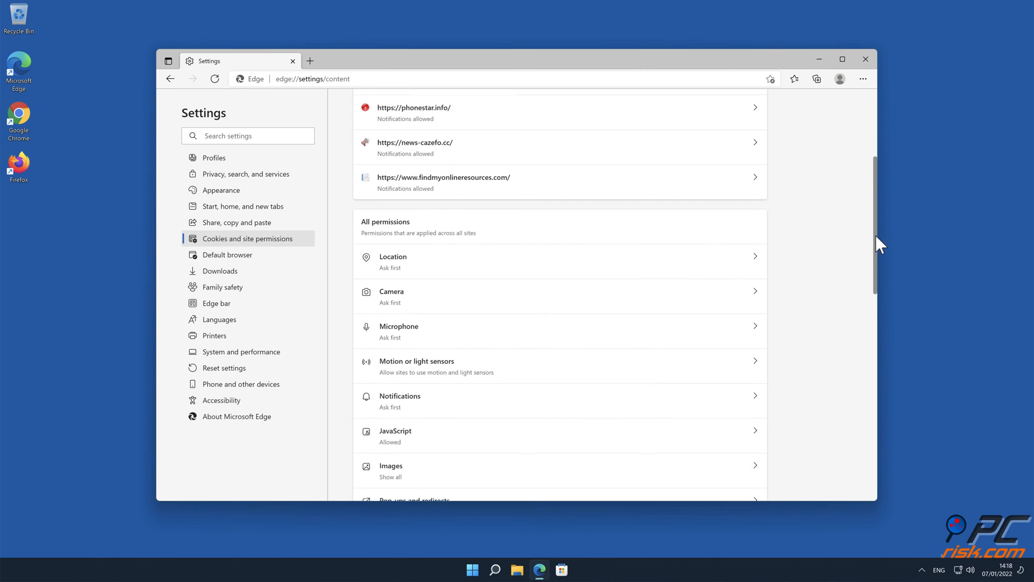
scroll(down, 3)
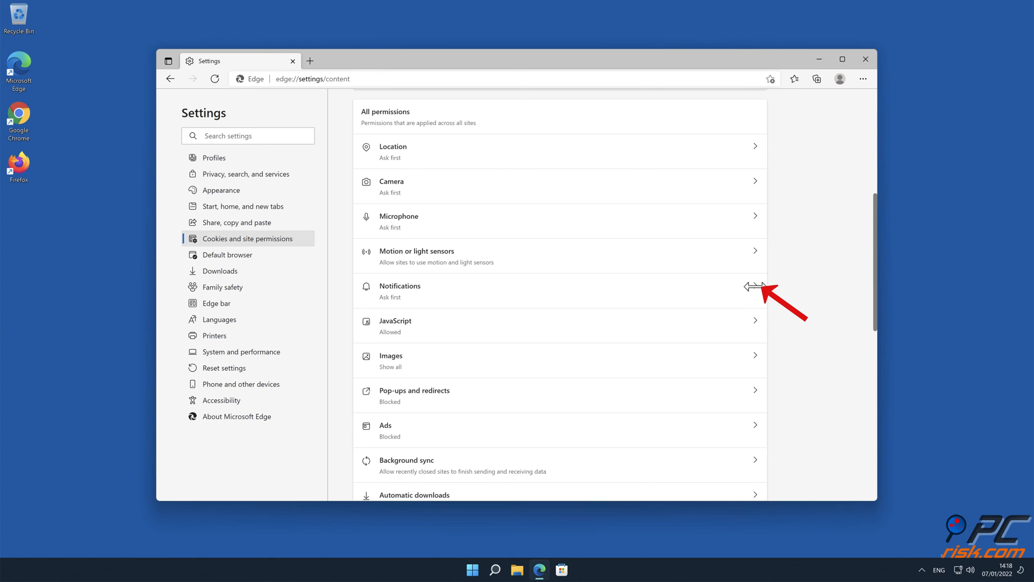
click(399, 290)
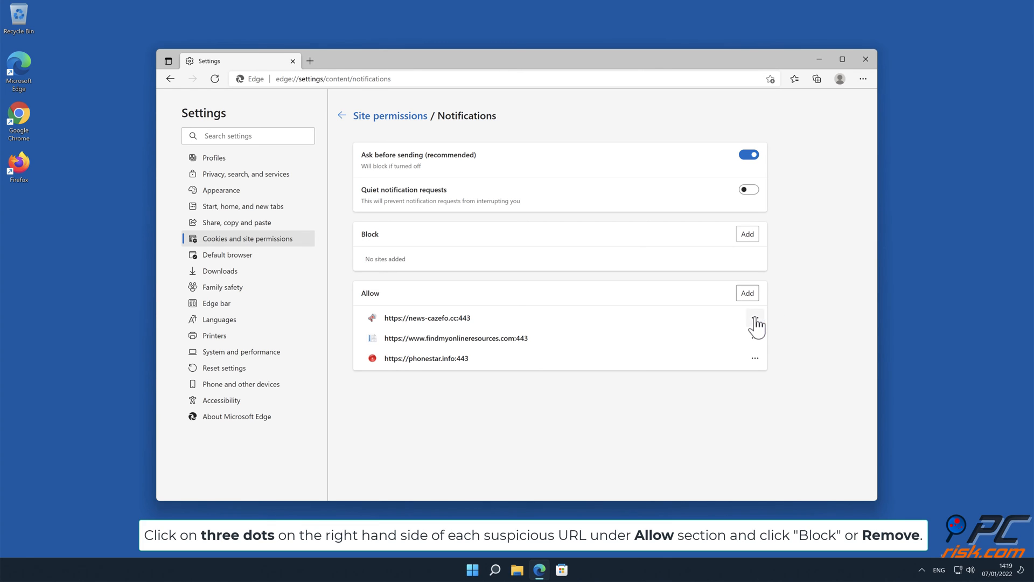
Remove news-cazefo.cc, findmyonlineresources.com and phonestar.info from Edge's allowed notification senders.
click(756, 321)
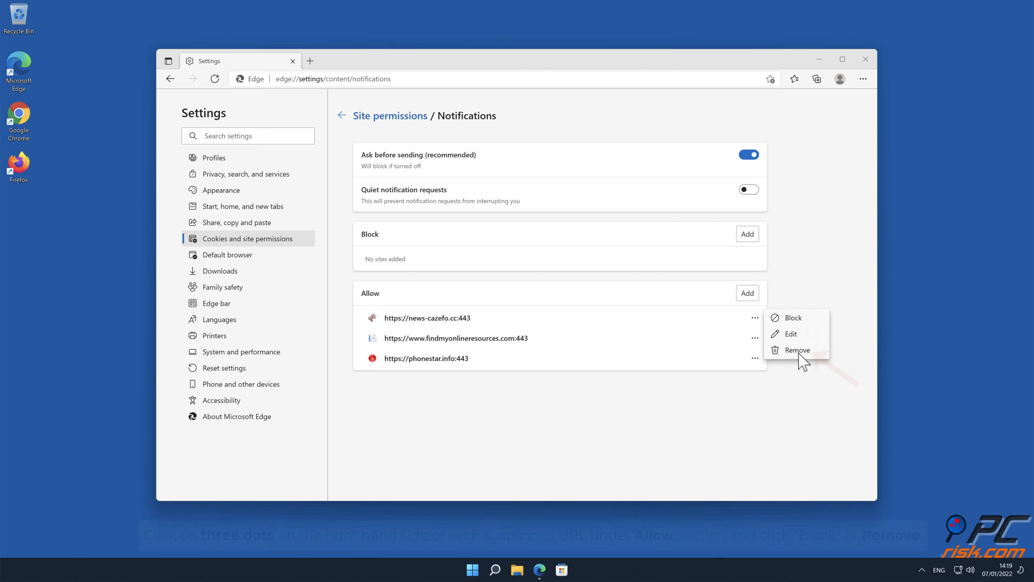
click(797, 350)
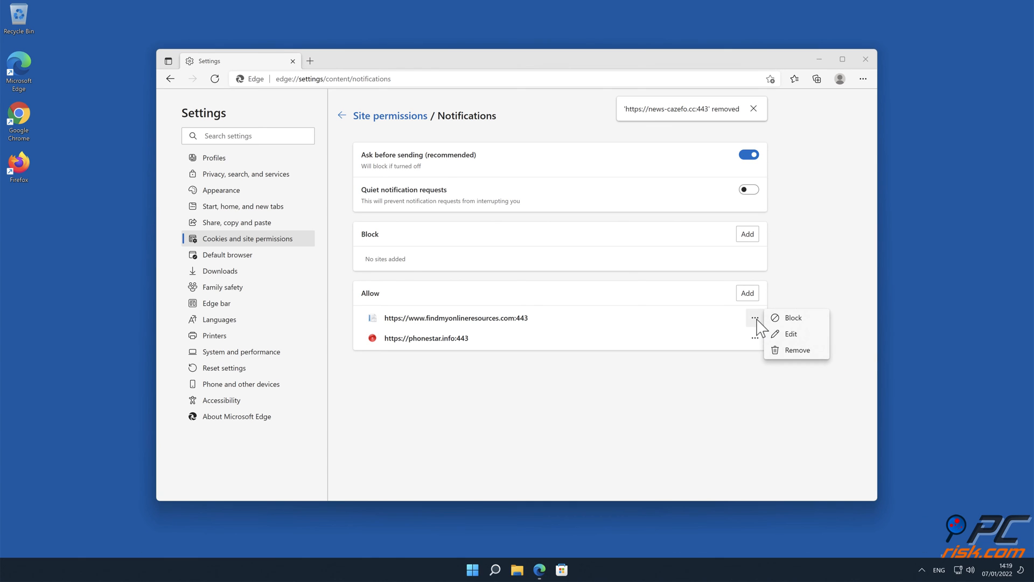
click(798, 350)
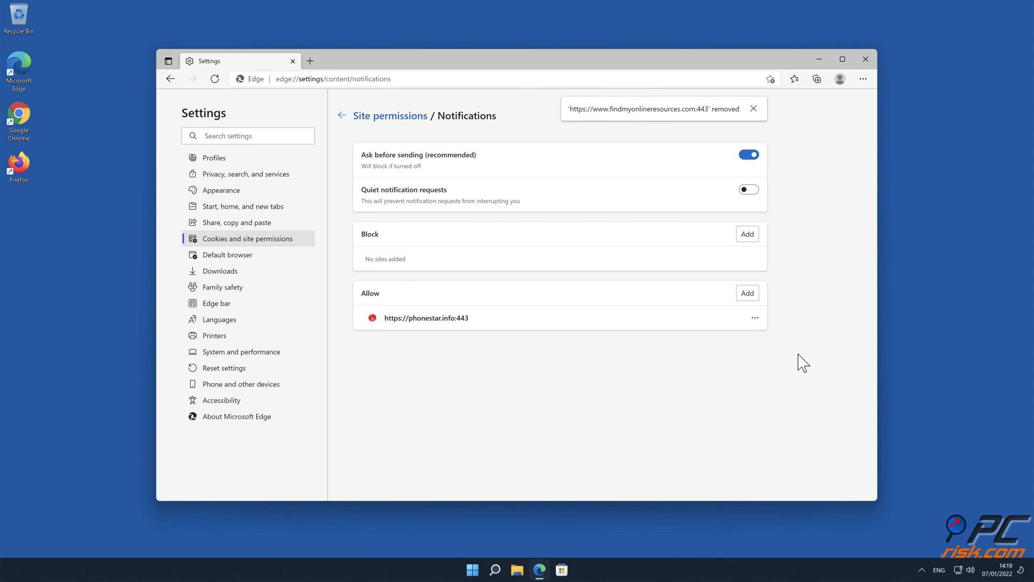
click(755, 317)
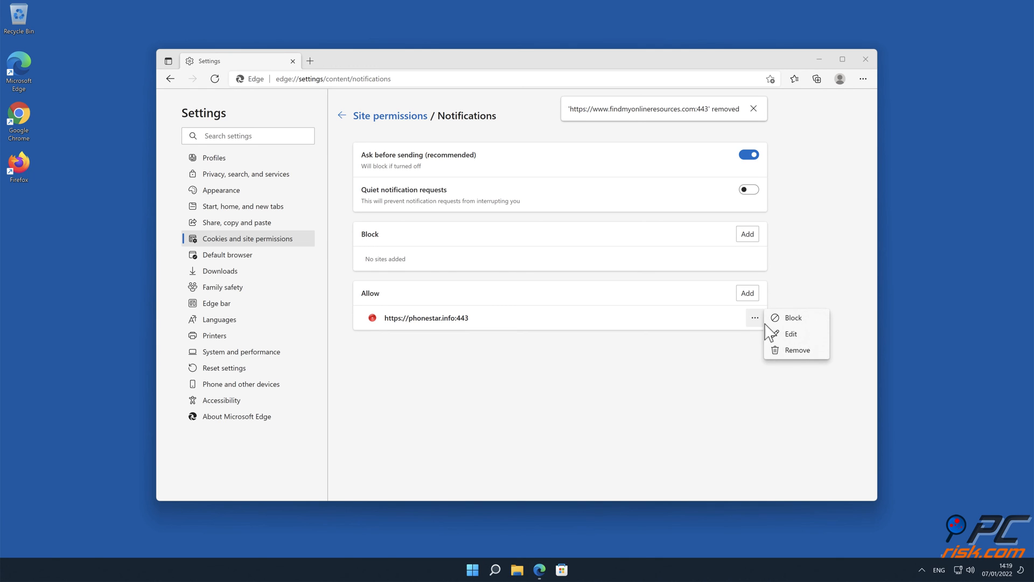
click(797, 350)
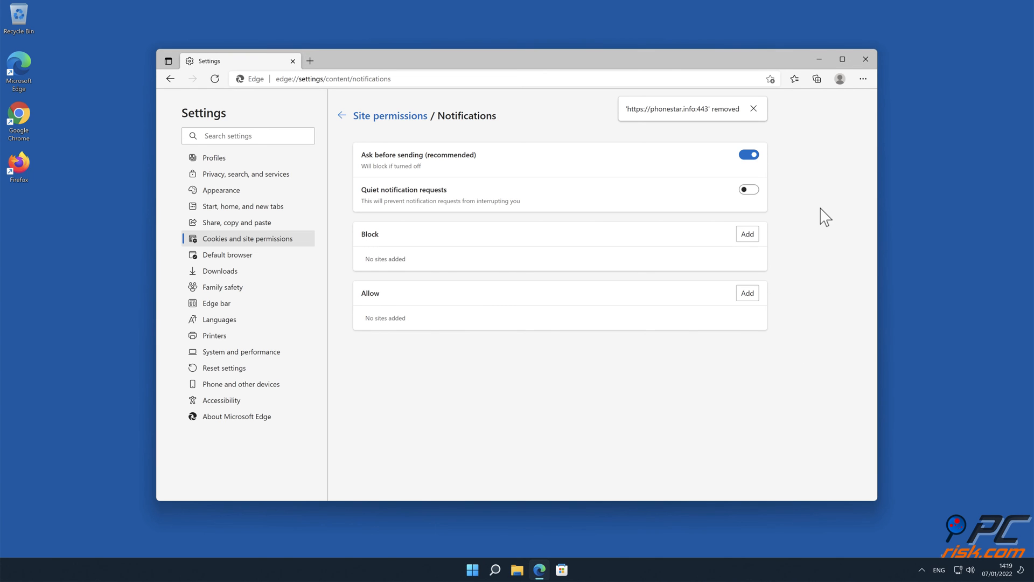
click(865, 59)
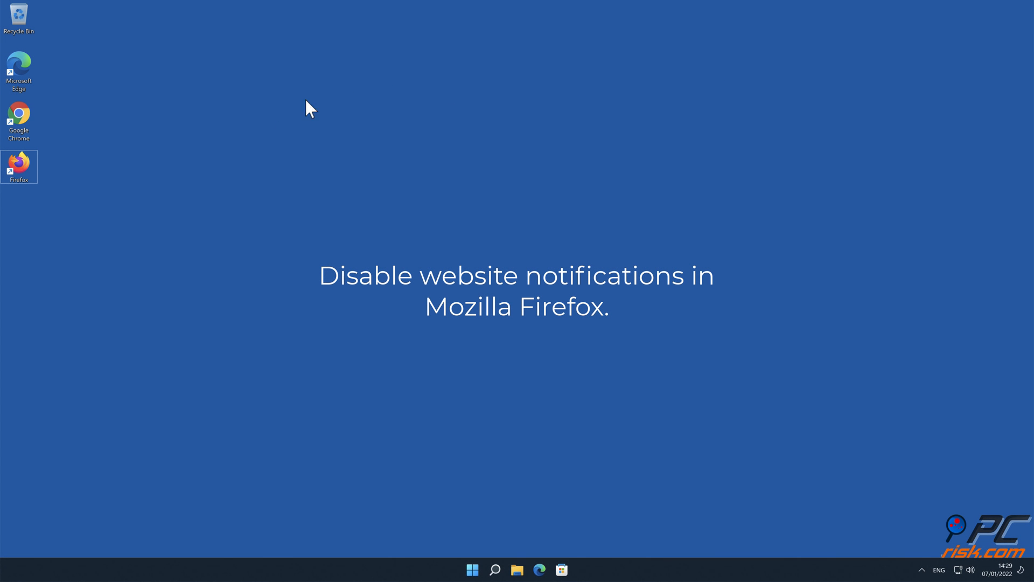
Launch Firefox and show Privacy & Security settings scrolled to the Permissions section.
double_click(18, 164)
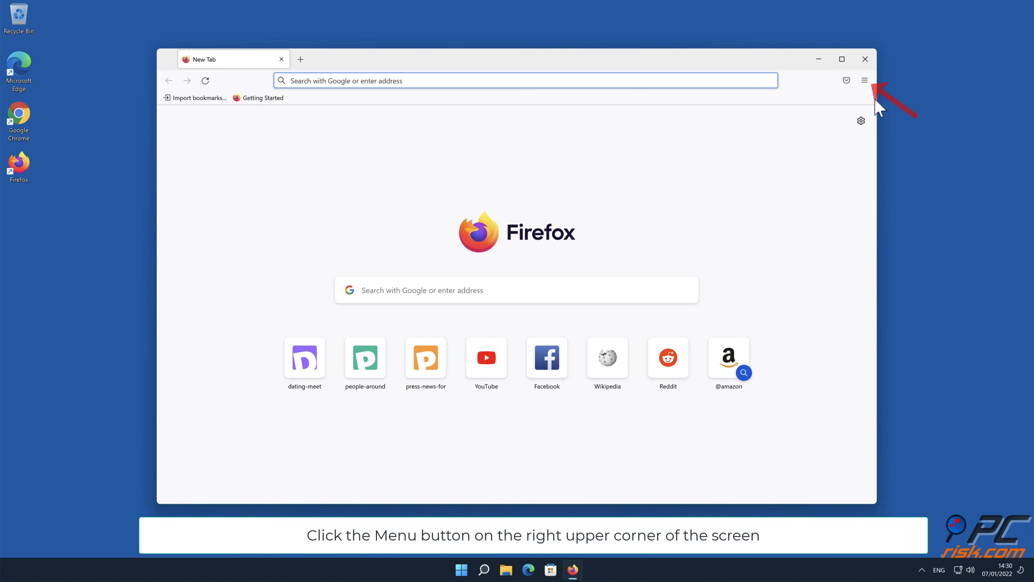
click(864, 80)
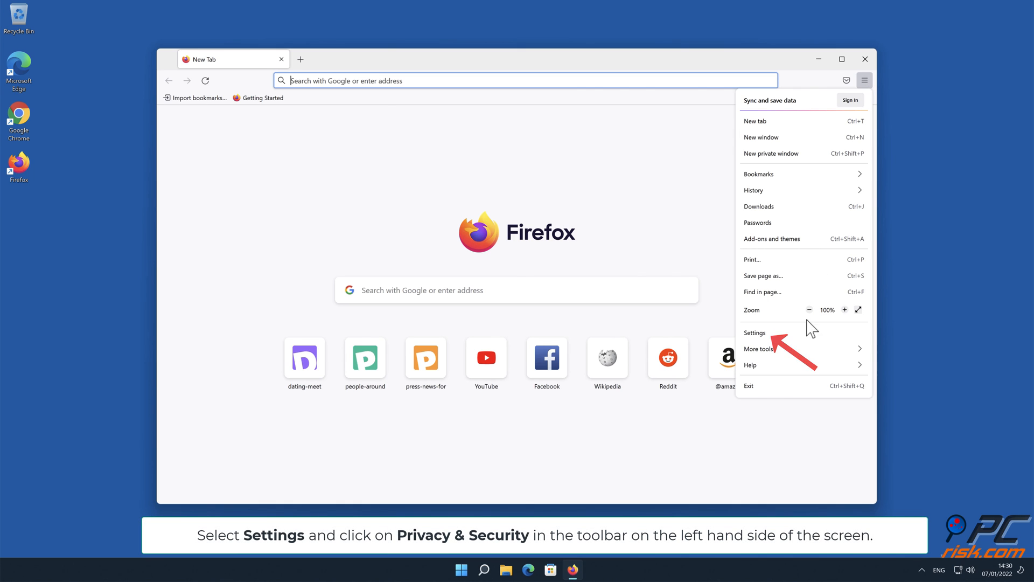
click(754, 333)
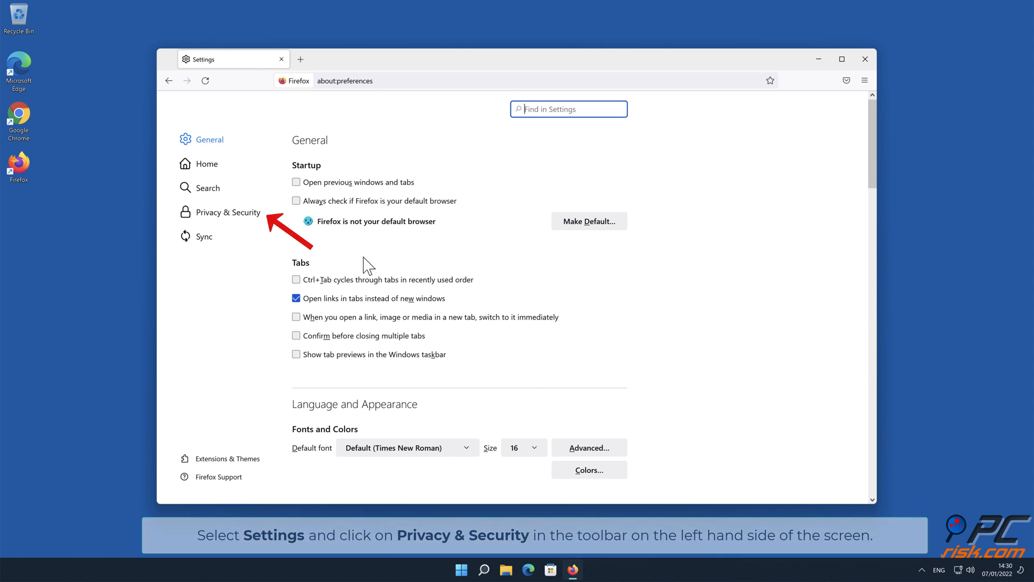
click(228, 212)
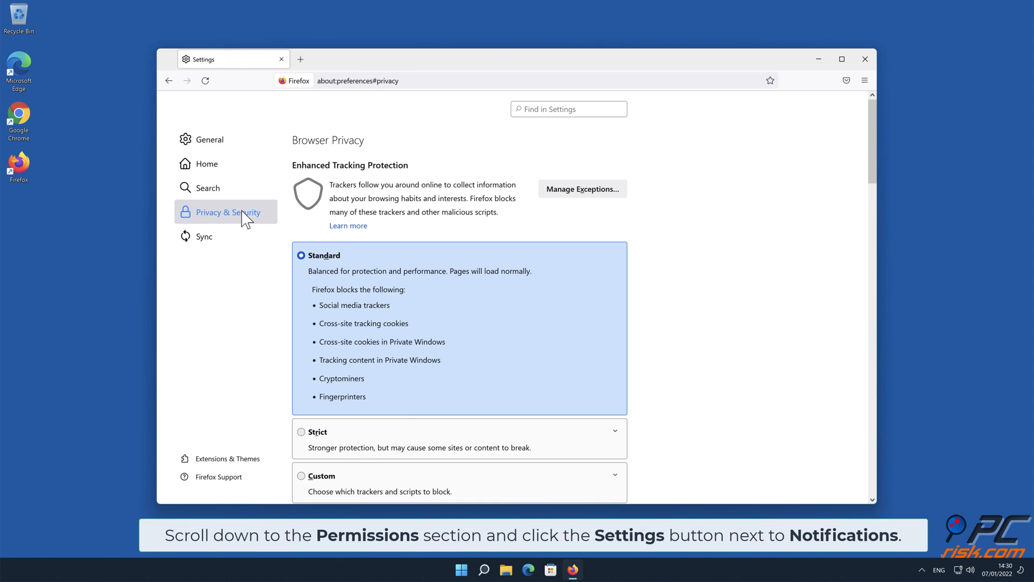
mouse_move(872, 138)
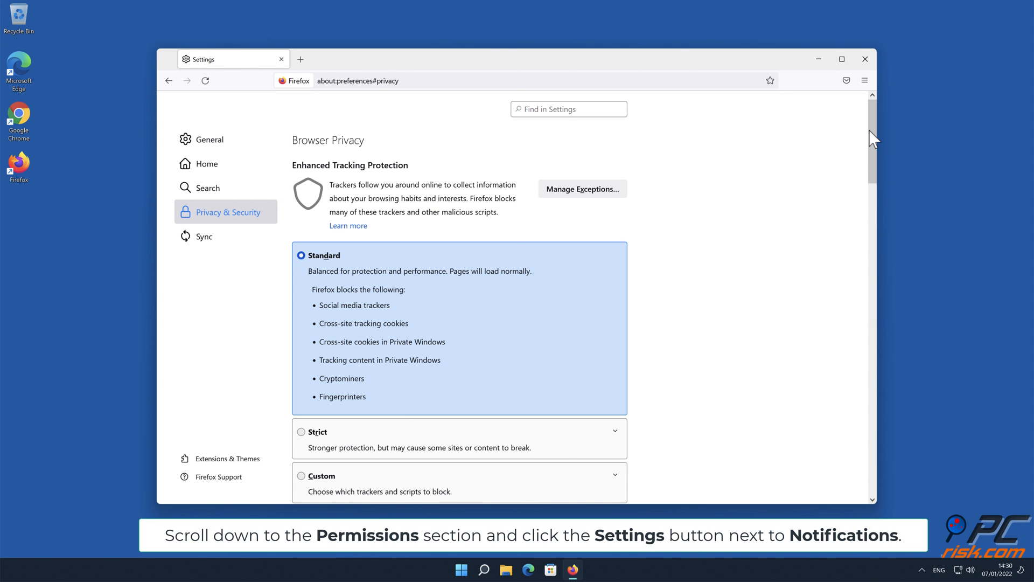
scroll(down, 3)
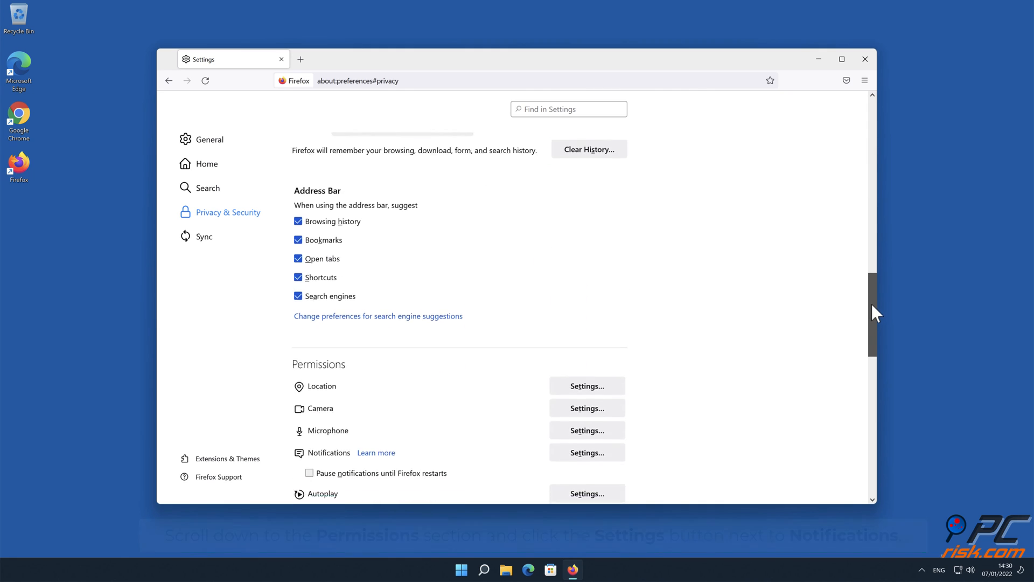
scroll(down, 3)
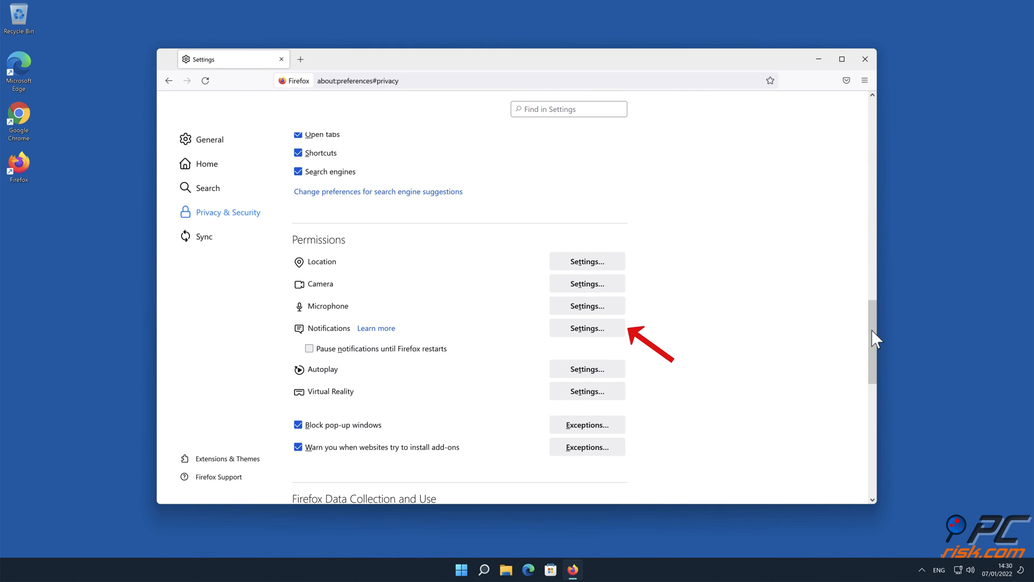
mouse_move(614, 337)
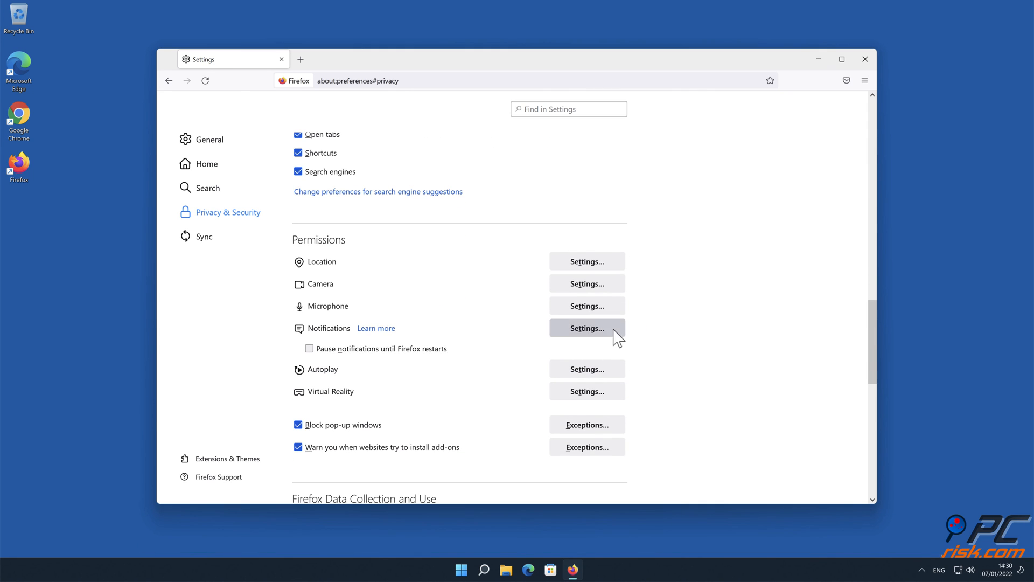
Set eclto.people-around.me and xetna.press-news-for.me to Block in notification permissions and save changes.
click(586, 328)
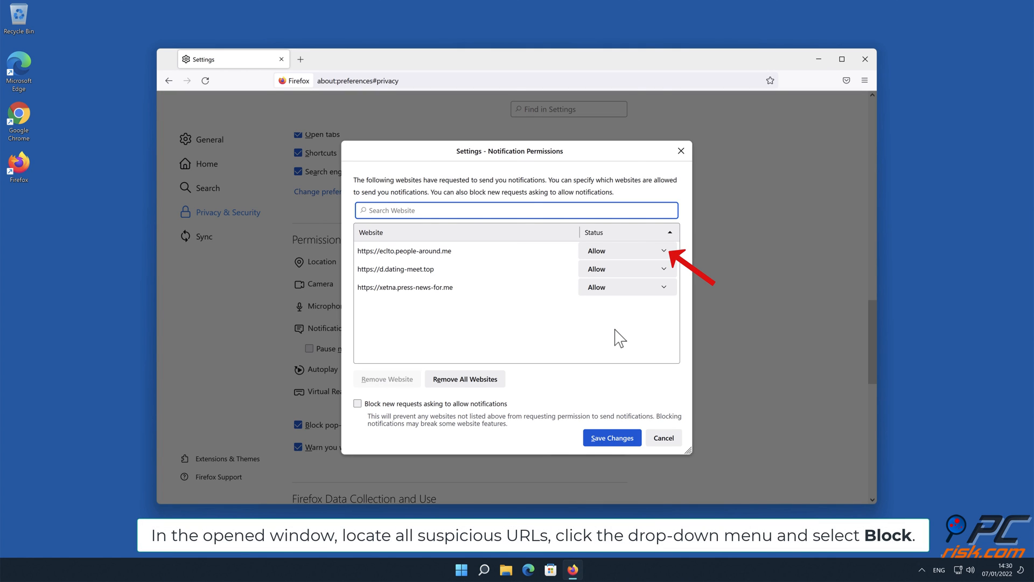
mouse_move(657, 265)
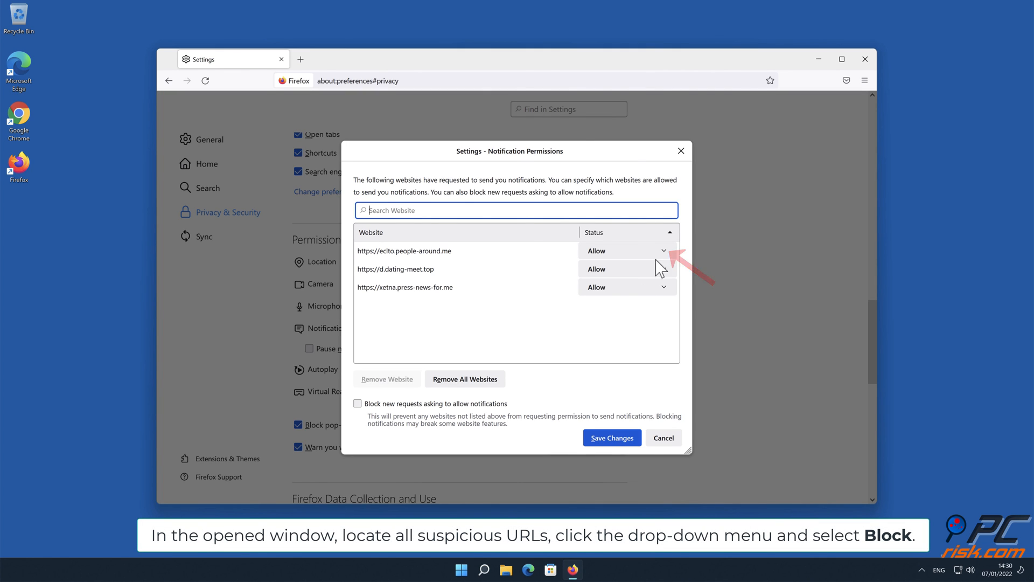
click(664, 251)
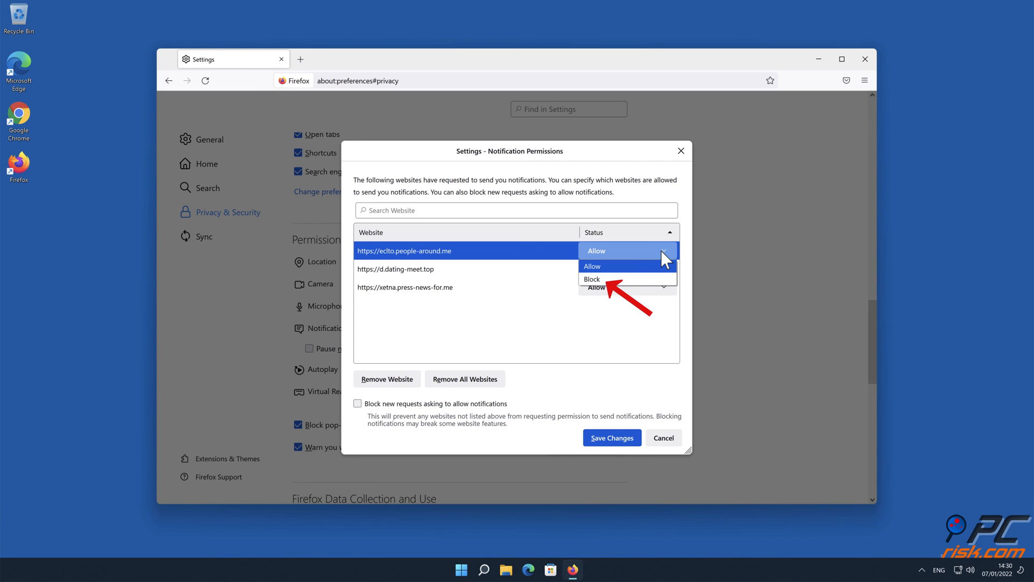
click(593, 280)
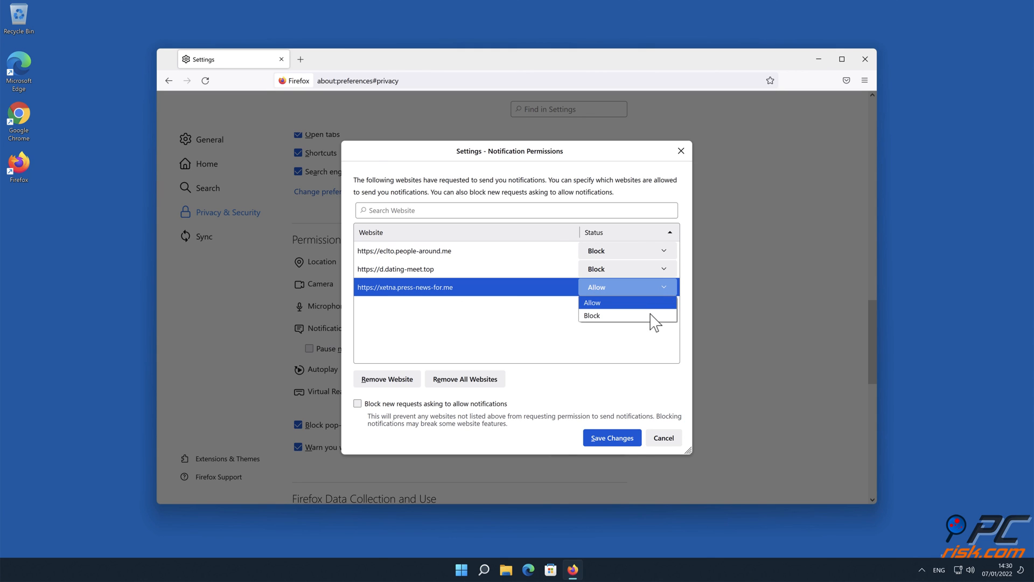
click(592, 315)
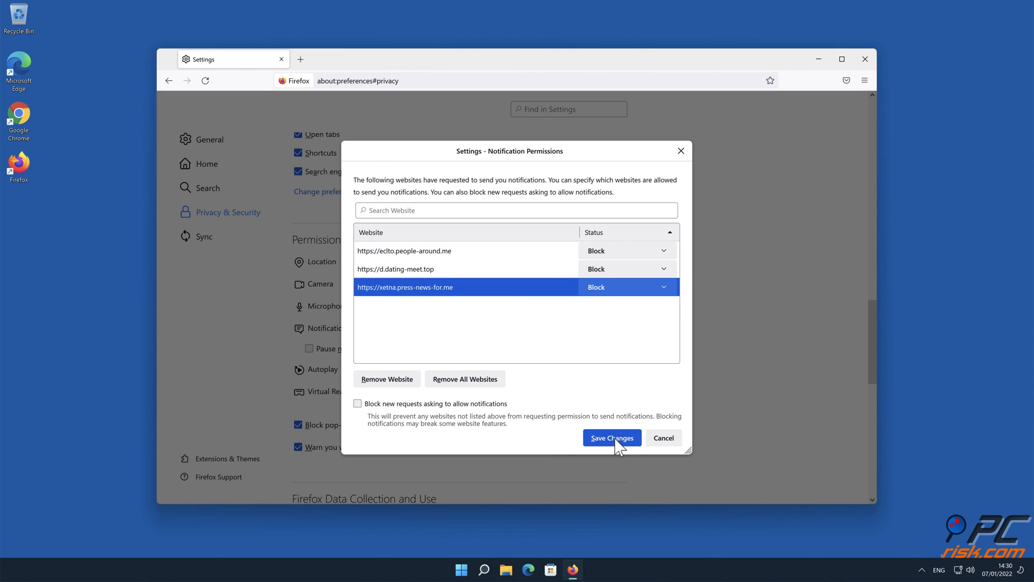
click(612, 438)
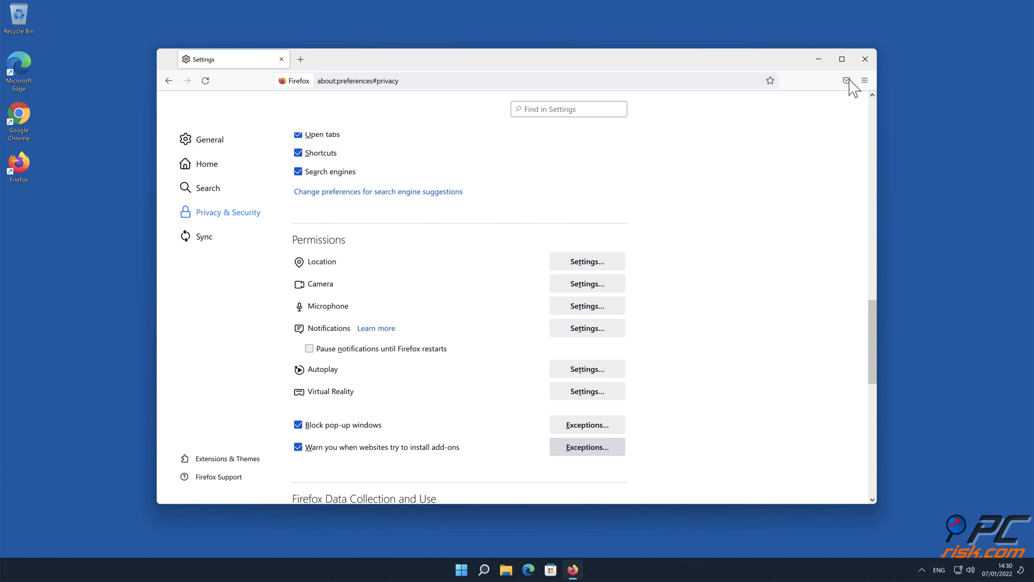